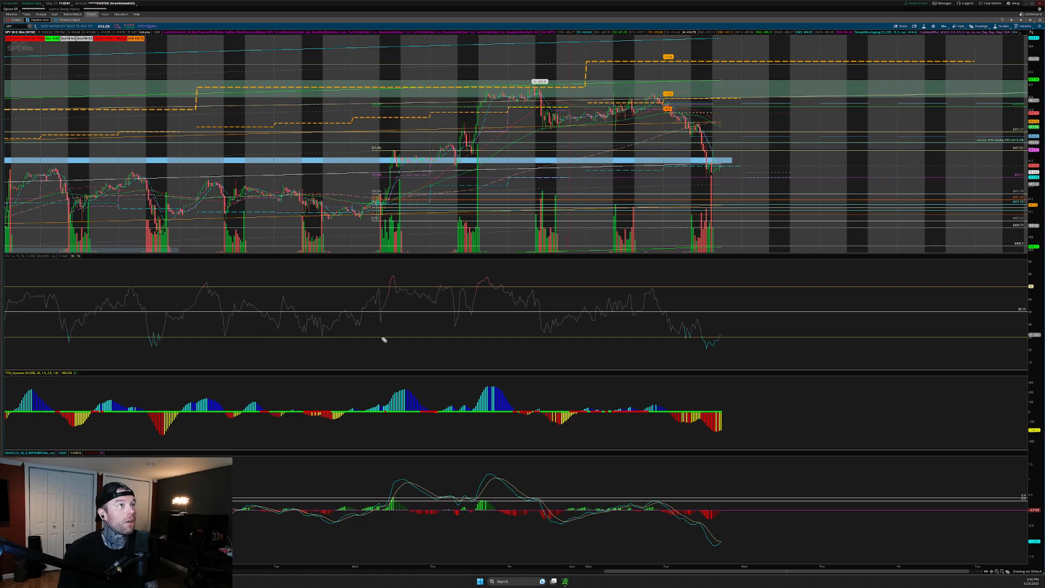
mouse_move(388, 179)
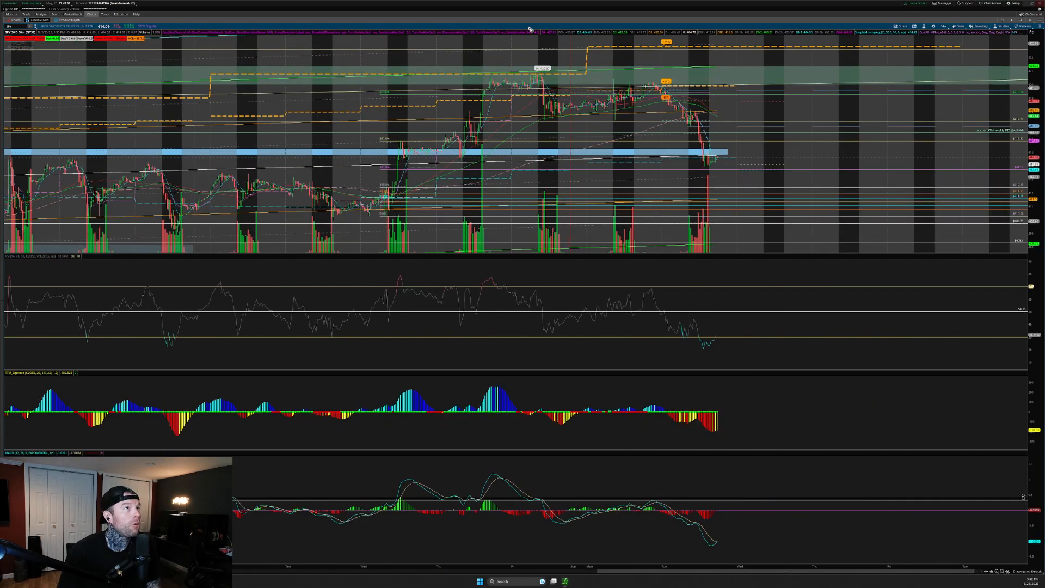
- Circle the SPY price high, oval the resistance zone and sketch a rounded base toward a 421 target
drag(527, 50, 510, 73)
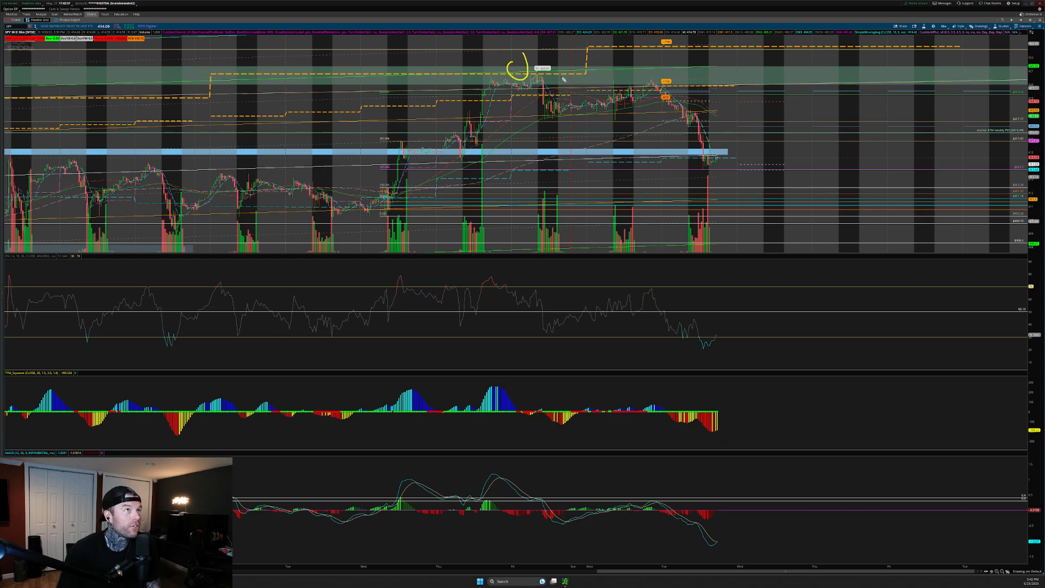
drag(440, 63, 694, 63)
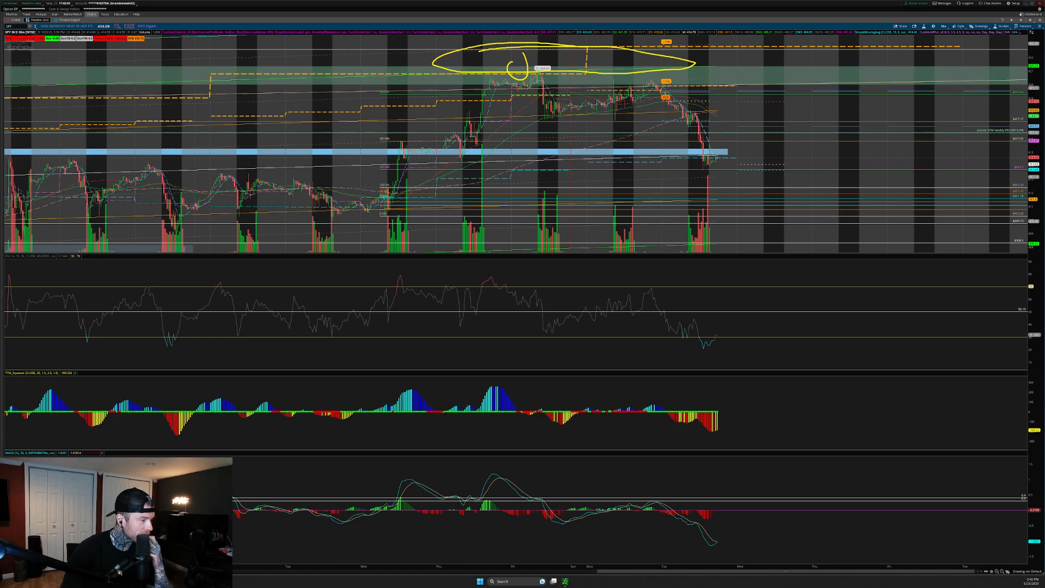
mouse_move(534, 78)
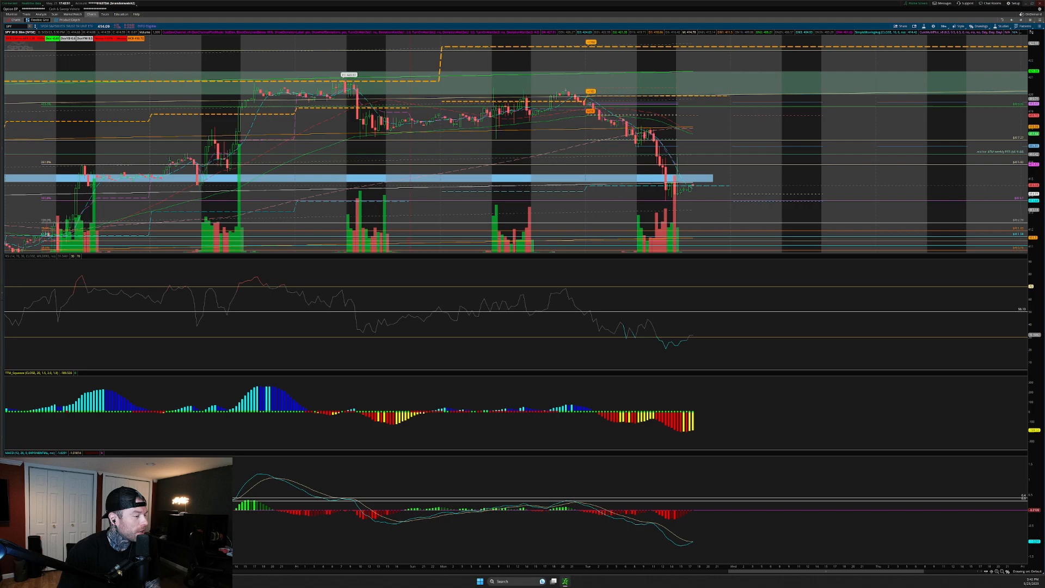
drag(405, 119, 483, 129)
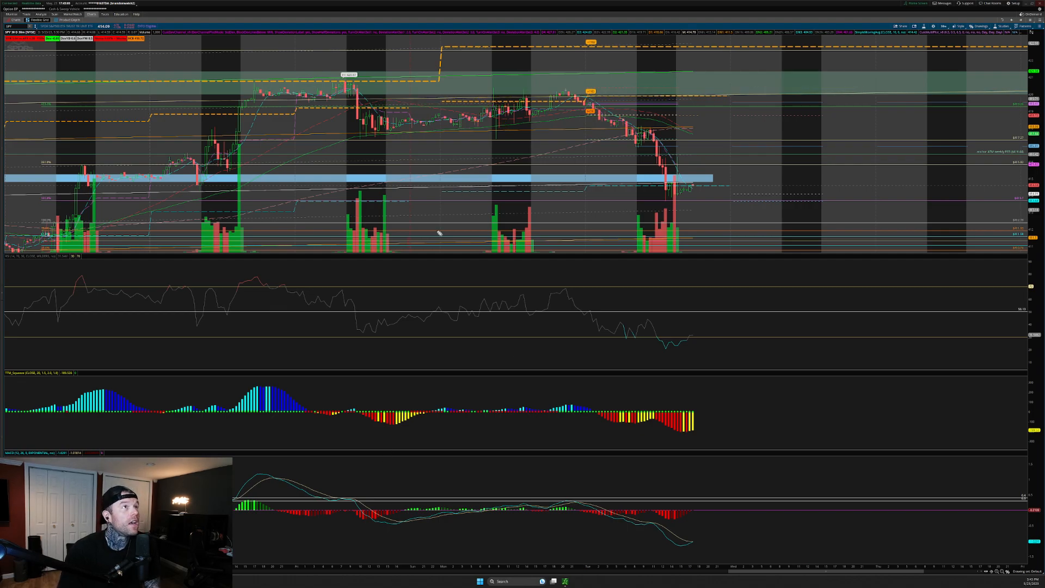
drag(350, 87, 537, 87)
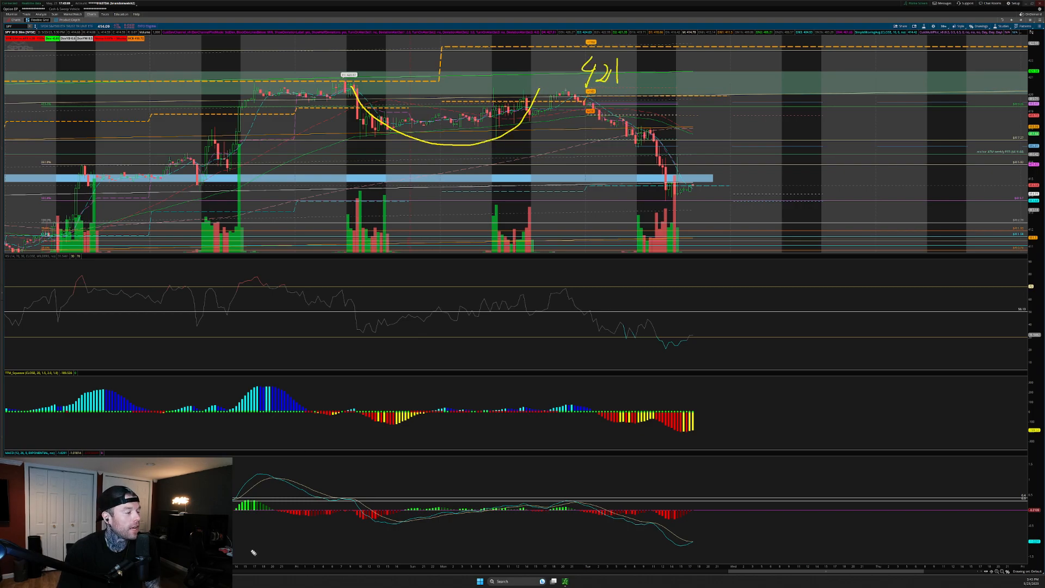
- Clear the price sketch, then draw an oscillating RSI projection and circle the RSI level cross
click(514, 259)
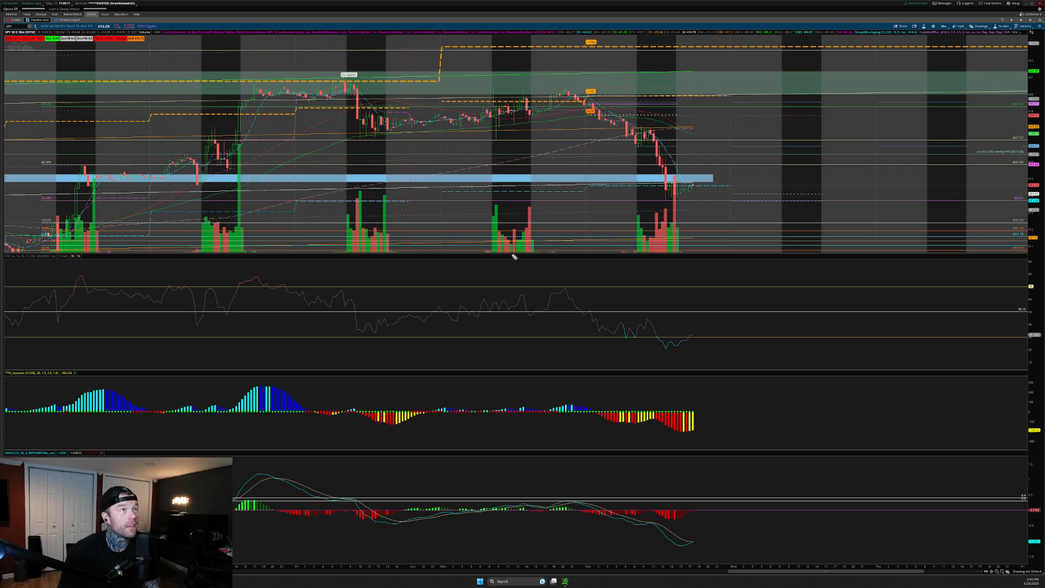
mouse_move(553, 417)
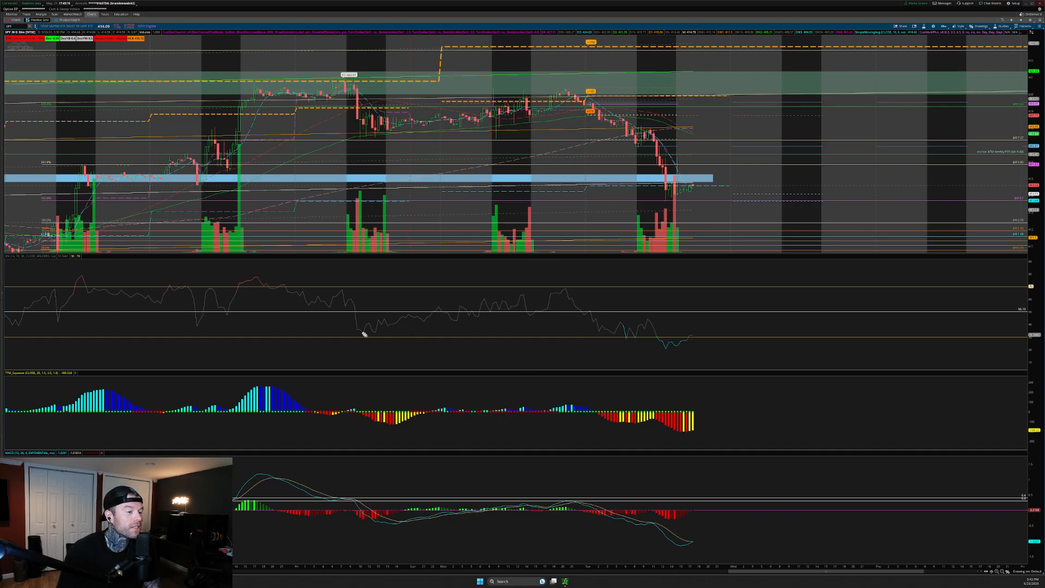
drag(367, 327, 510, 317)
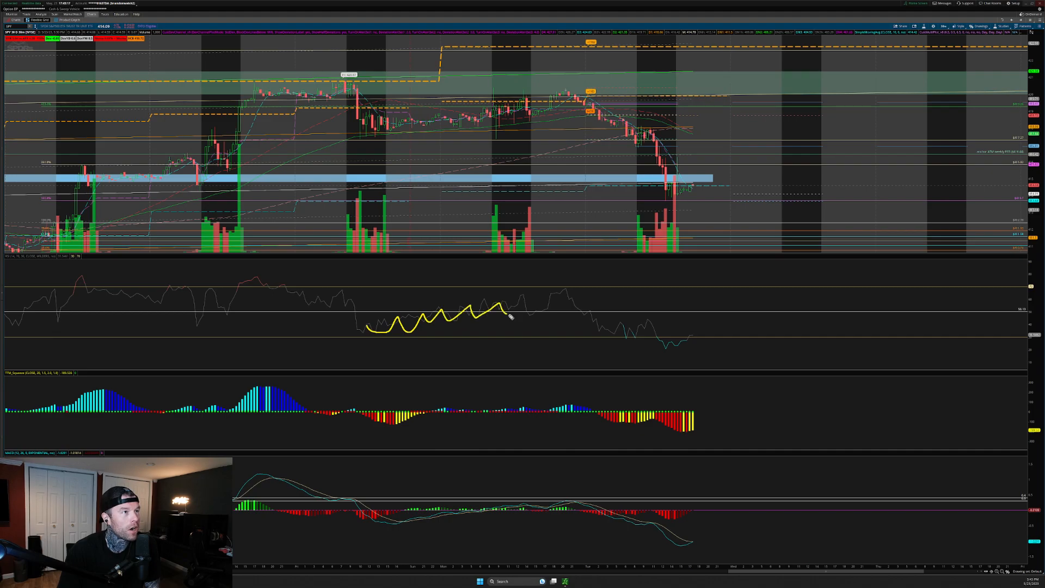
drag(503, 310, 587, 317)
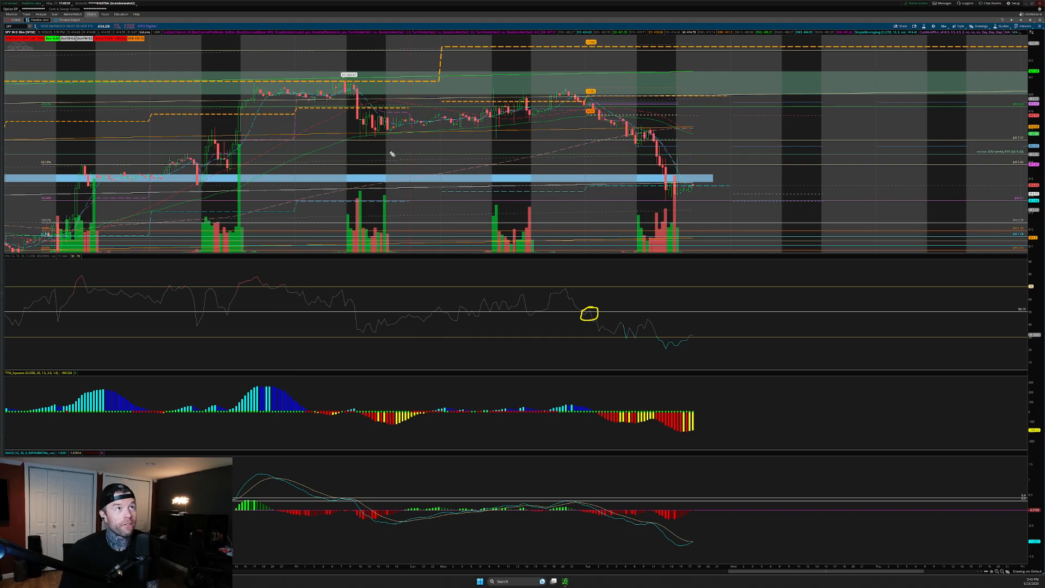
mouse_move(416, 147)
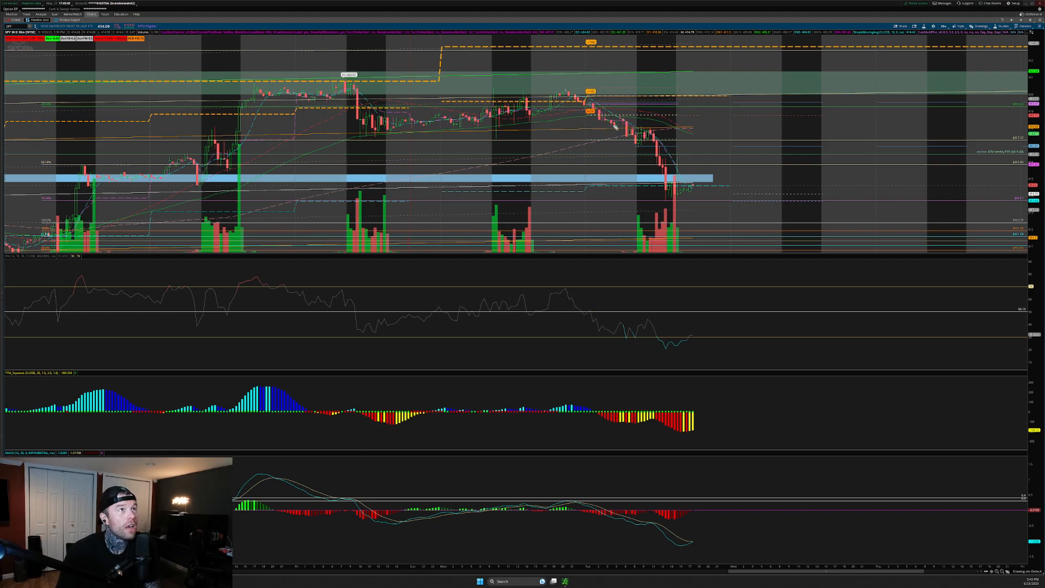
mouse_move(591, 314)
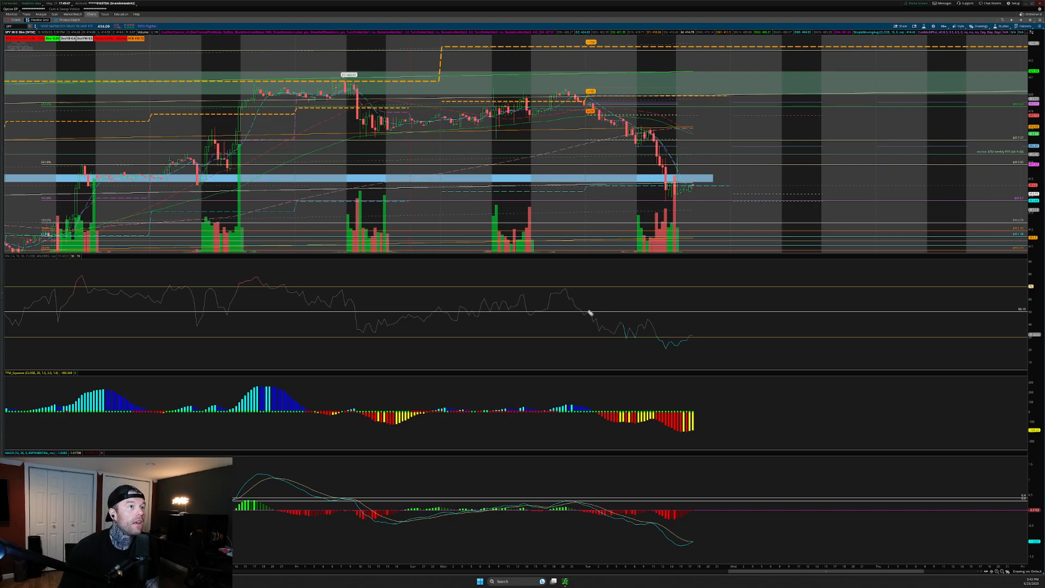
mouse_move(611, 422)
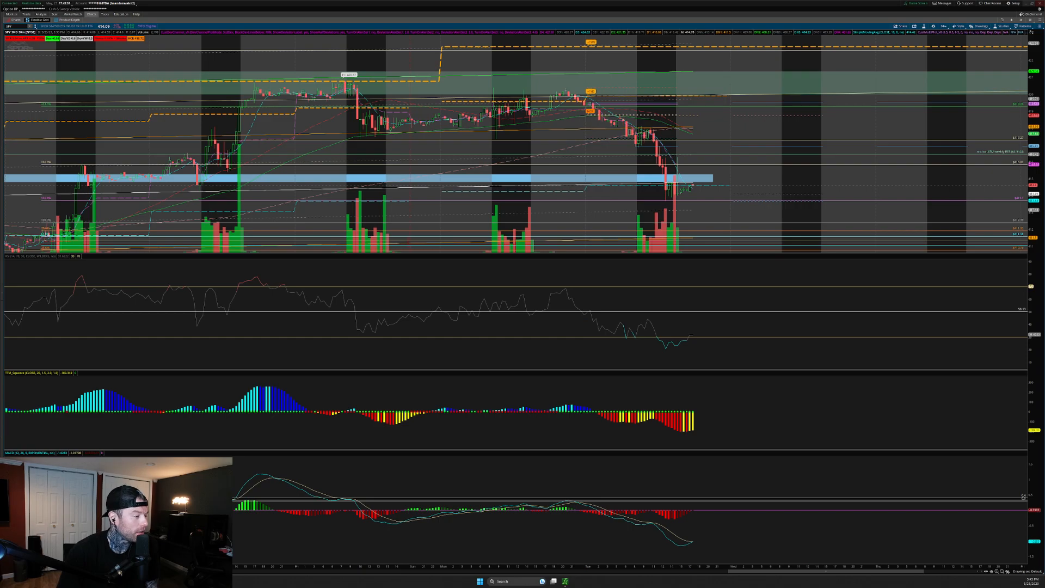
- Resize the panes via the chart menu and mark where the RSI rolled over
right_click(579, 501)
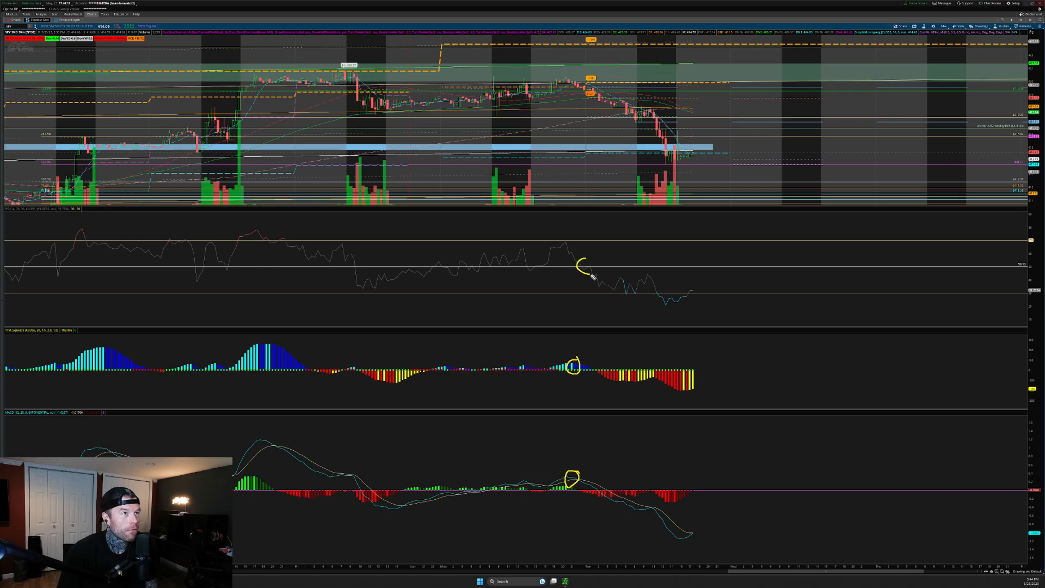
drag(587, 90, 586, 267)
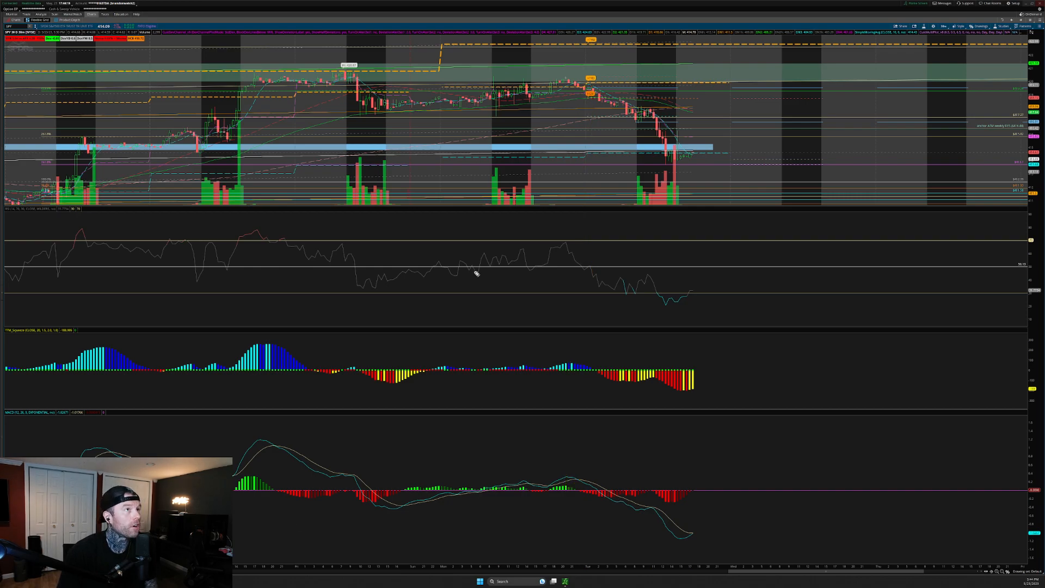
mouse_move(562, 72)
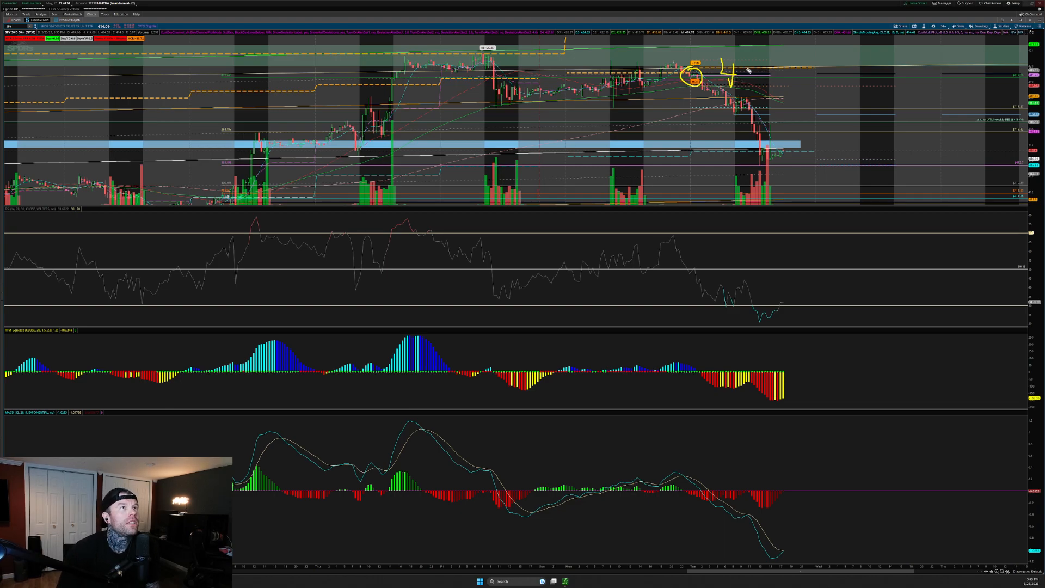
- Mark the repeated rejection at the SPY resistance level with a yellow X
drag(733, 73, 780, 76)
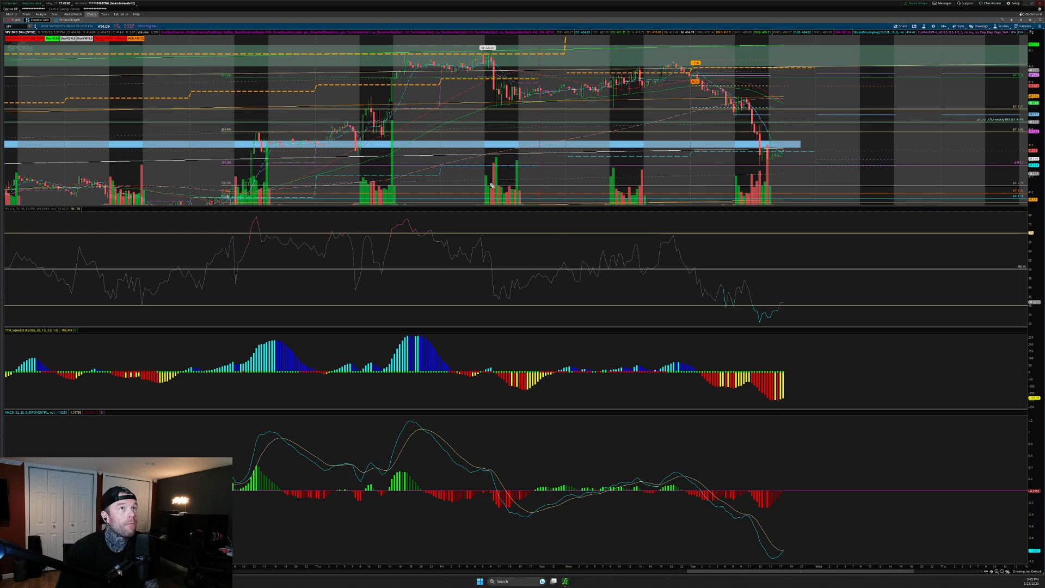
mouse_move(710, 320)
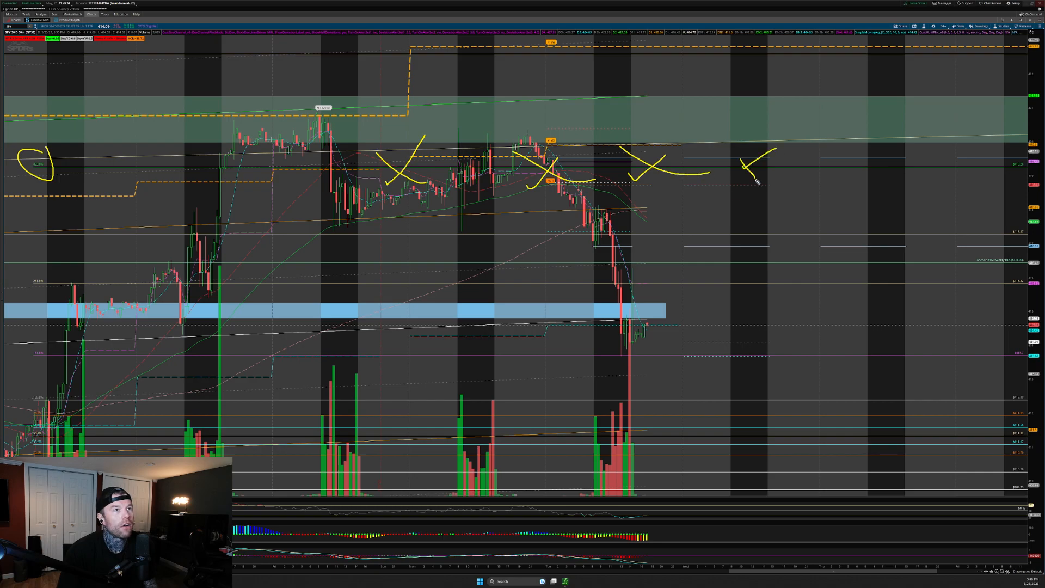
- Draw the T1 support target line, circle the support touches, then clear all drawings with Ctrl+Z
drag(37, 276, 190, 283)
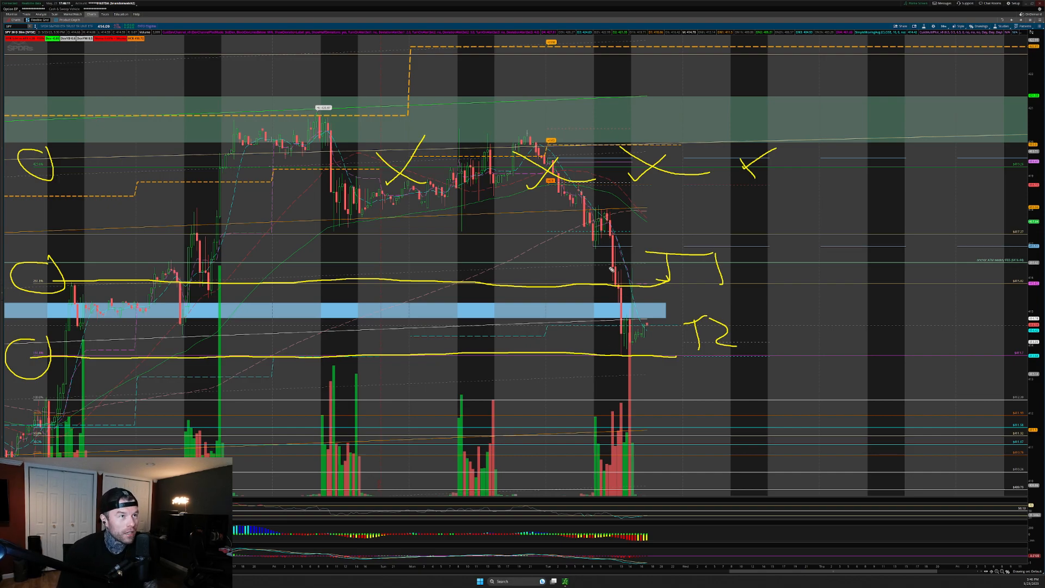
drag(600, 267, 627, 293)
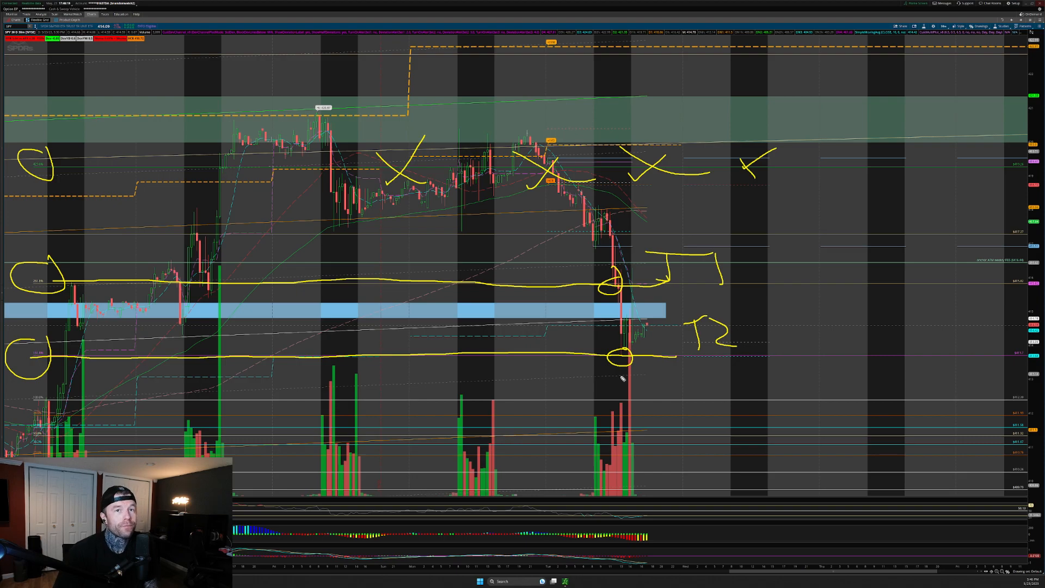
key(Ctrl+Z)
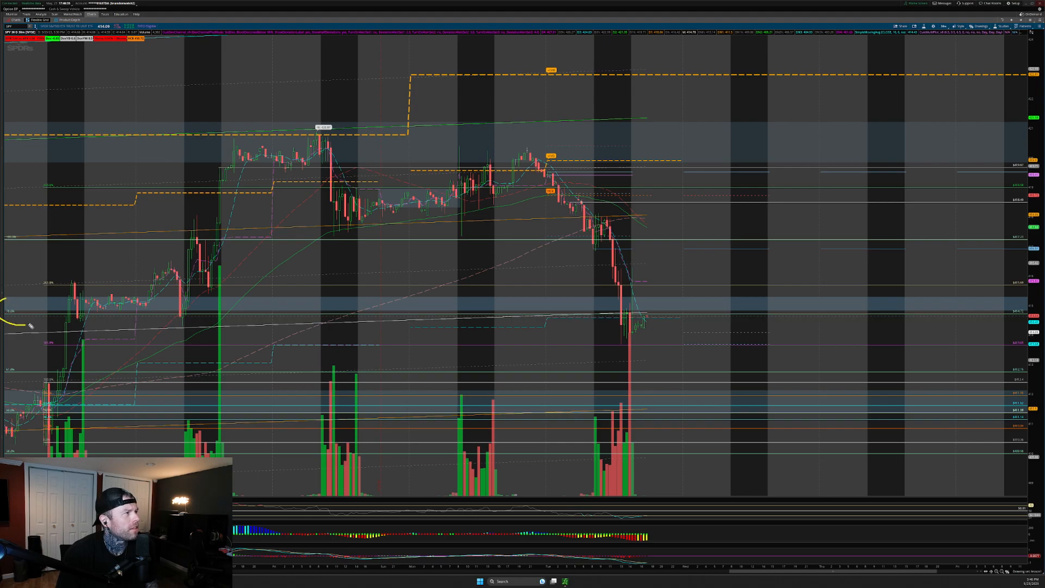
drag(26, 317, 594, 319)
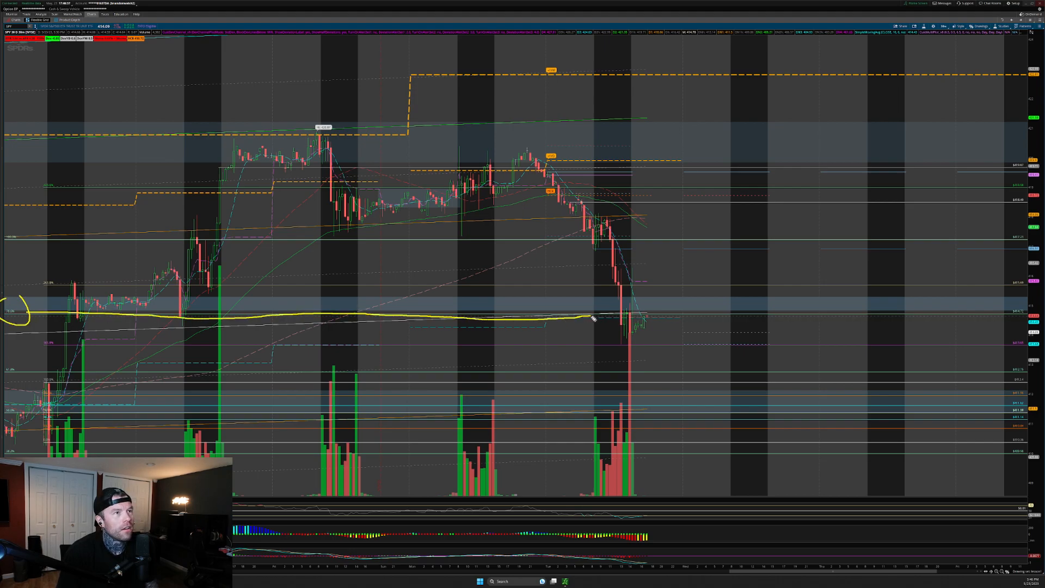
drag(594, 319, 688, 311)
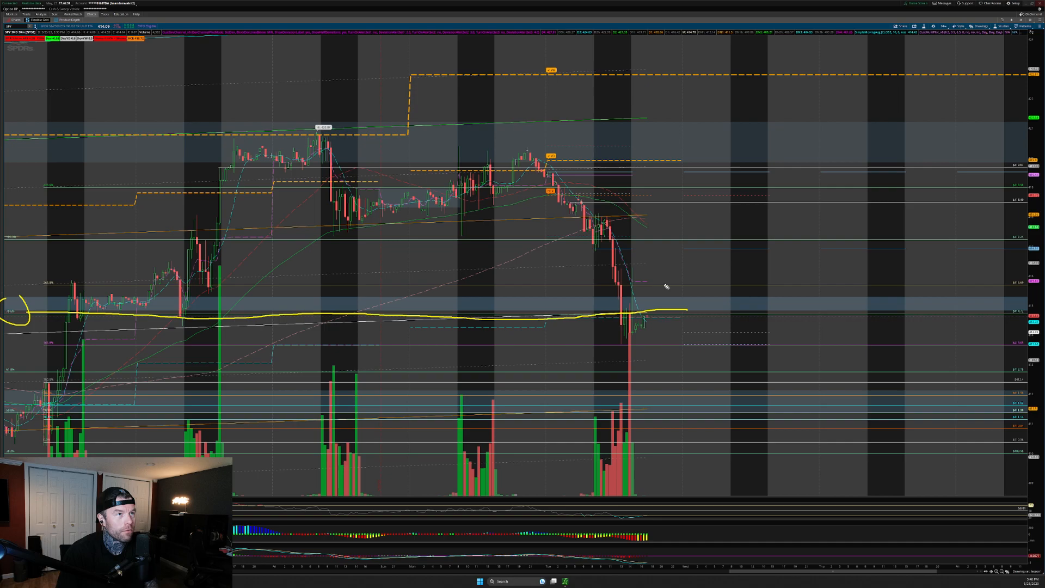
mouse_move(660, 259)
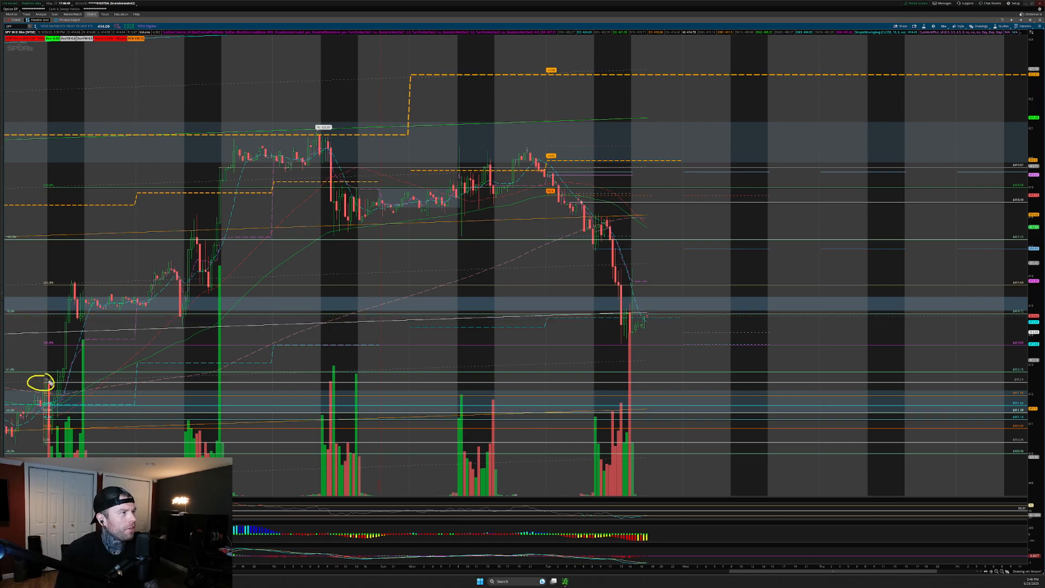
drag(50, 380, 643, 380)
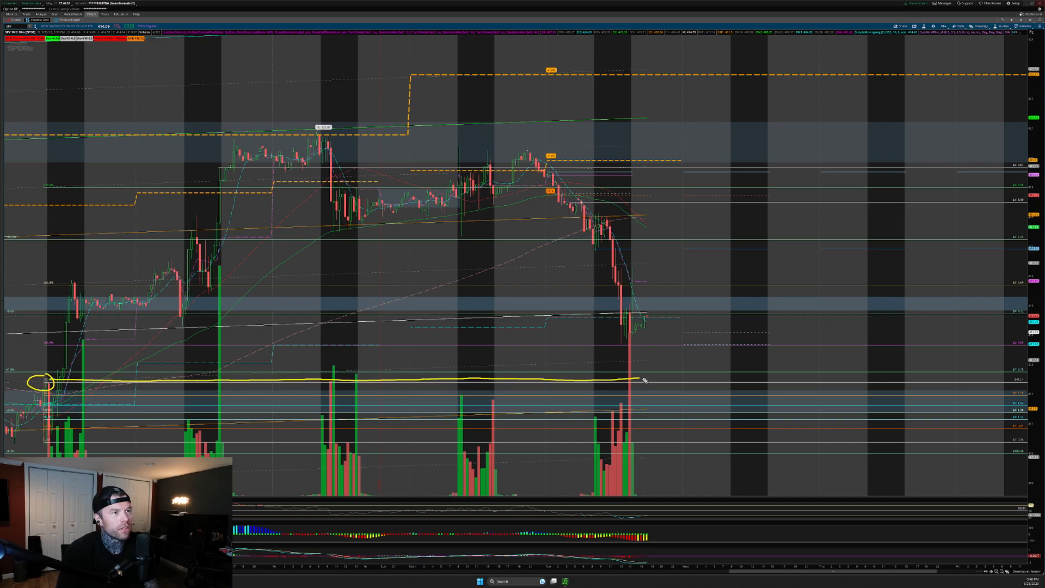
drag(643, 380, 907, 380)
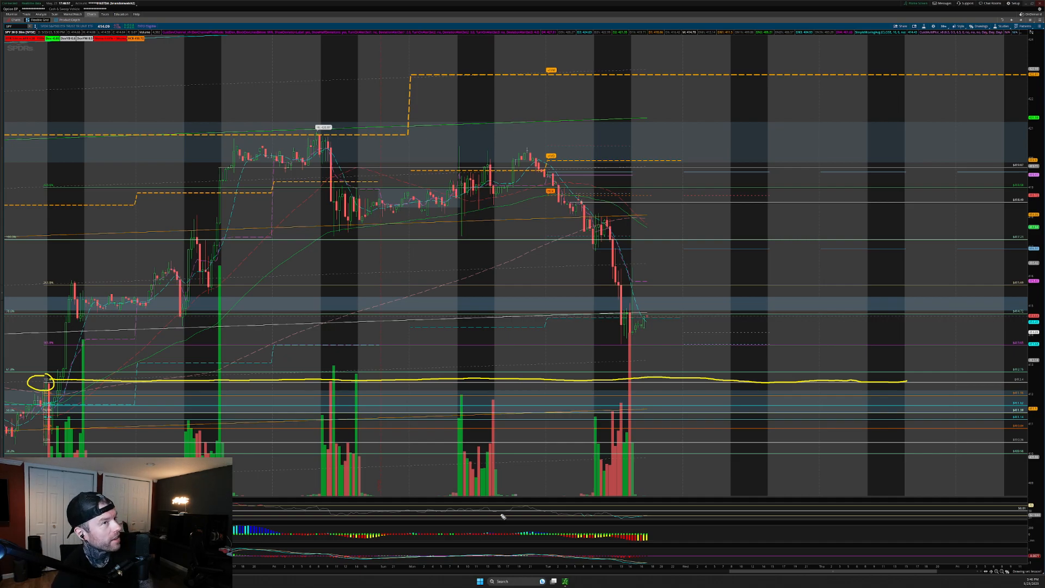
mouse_move(721, 255)
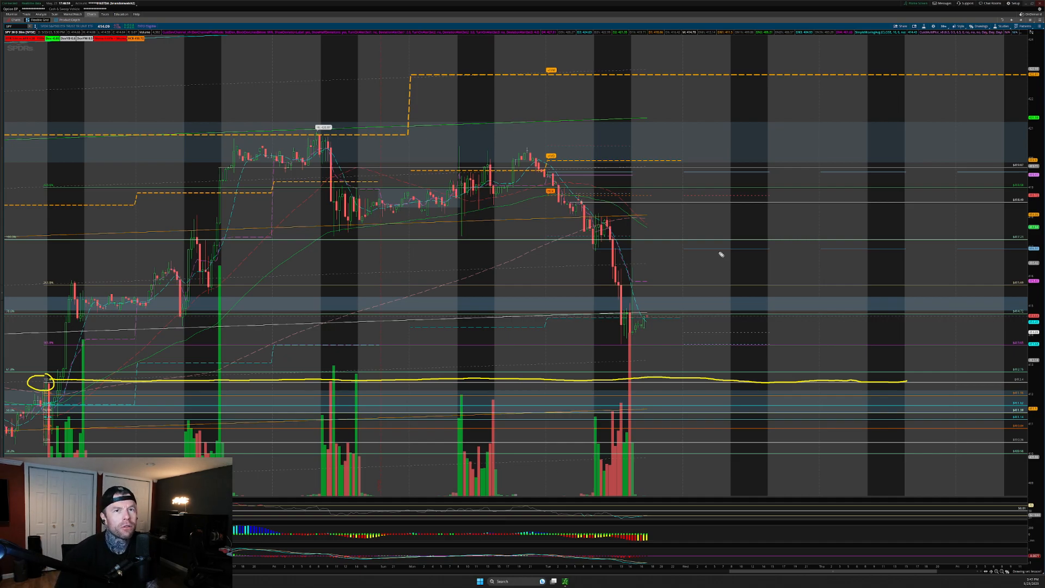
mouse_move(690, 220)
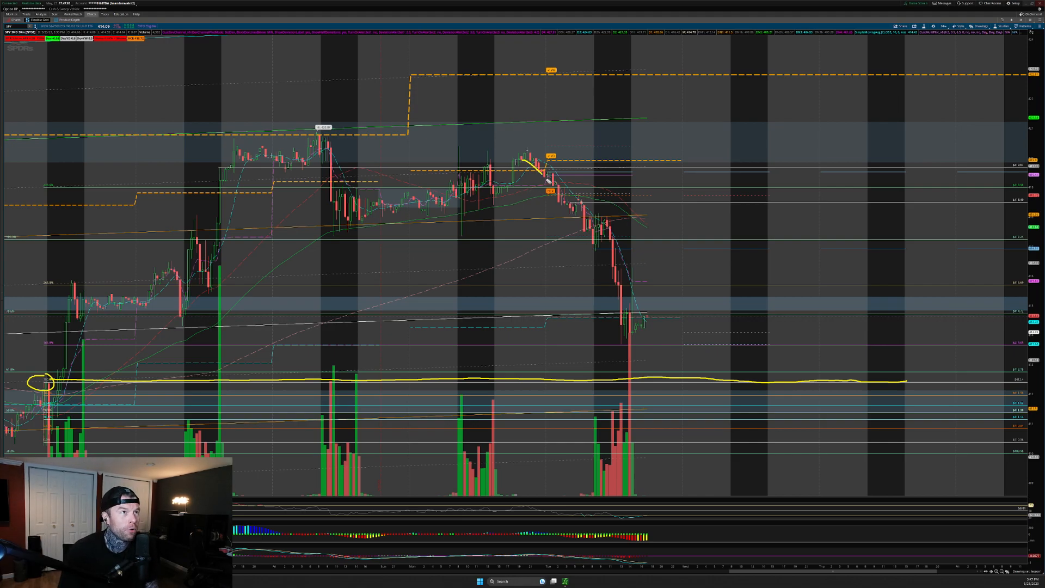
drag(527, 163, 650, 320)
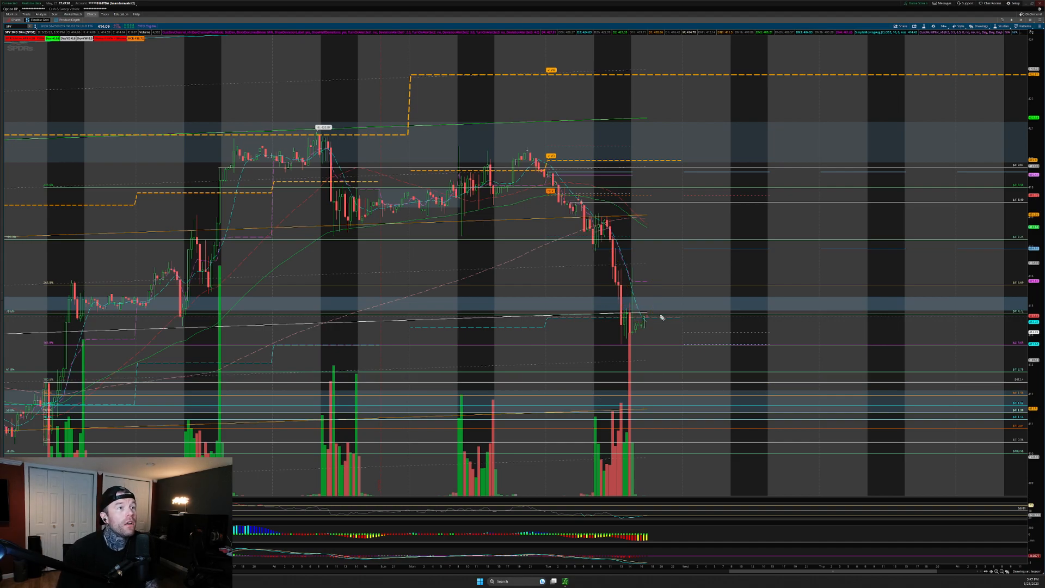
mouse_move(233, 345)
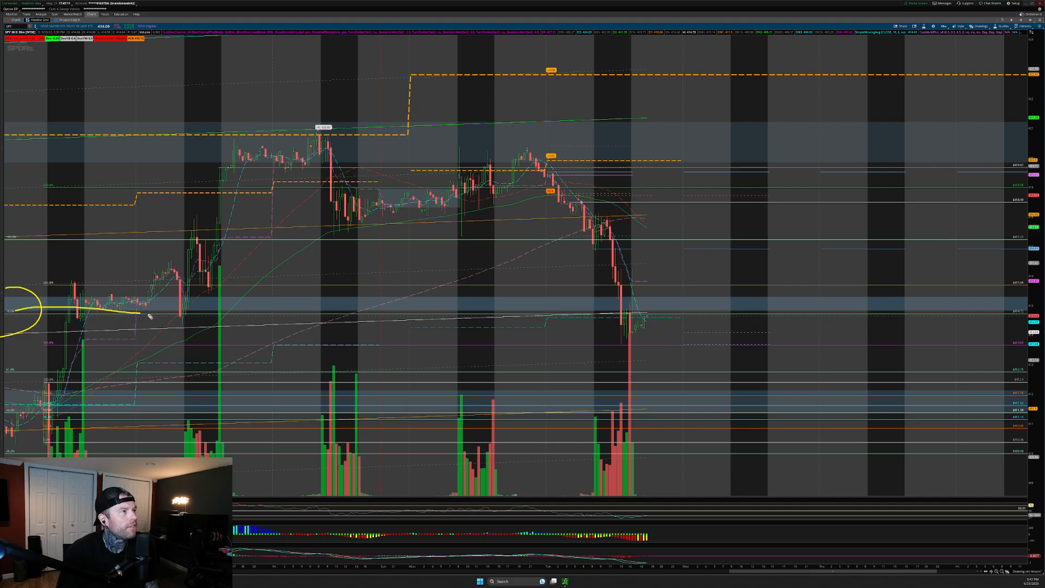
- Erase the earlier marks, add projected price levels and sketch a choppy rebound from the recent low
drag(147, 317, 1040, 319)
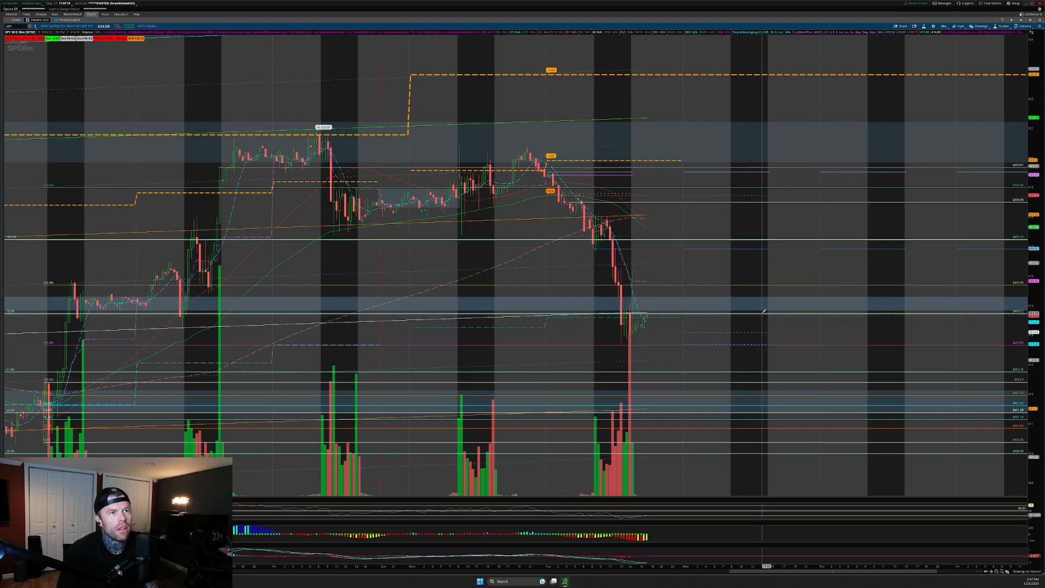
drag(706, 238, 765, 313)
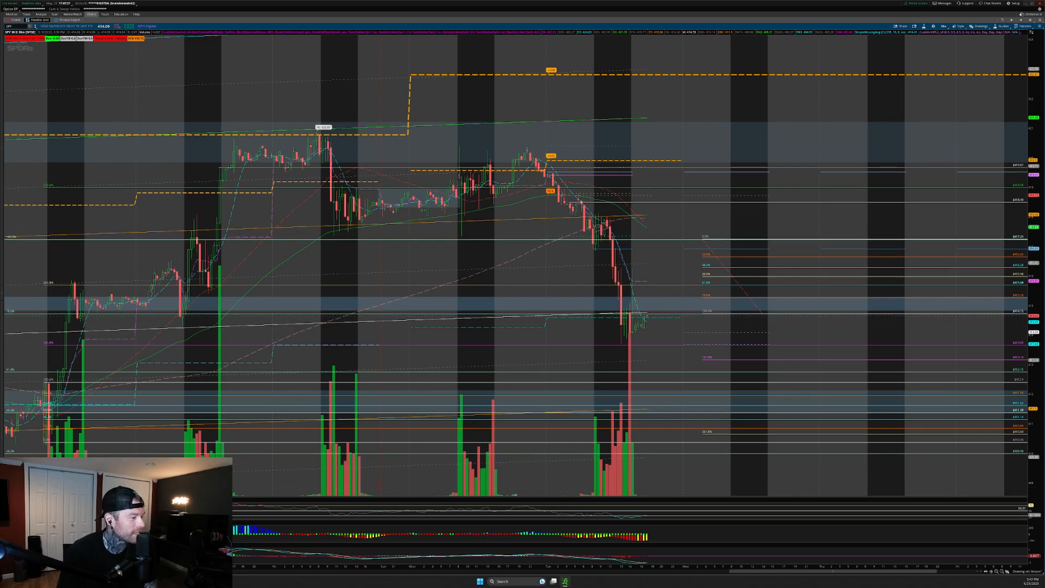
mouse_move(685, 318)
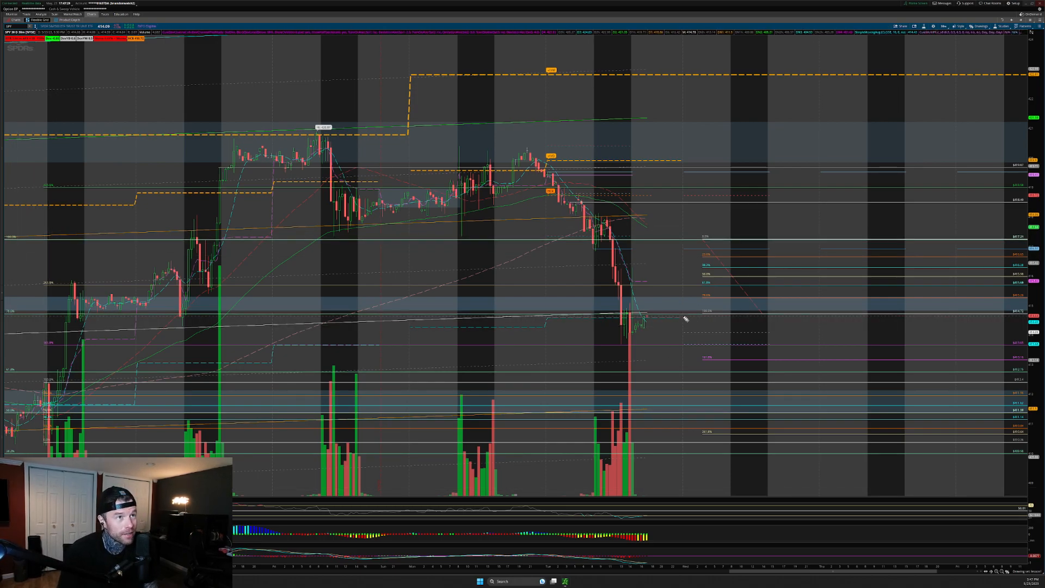
drag(612, 340, 664, 317)
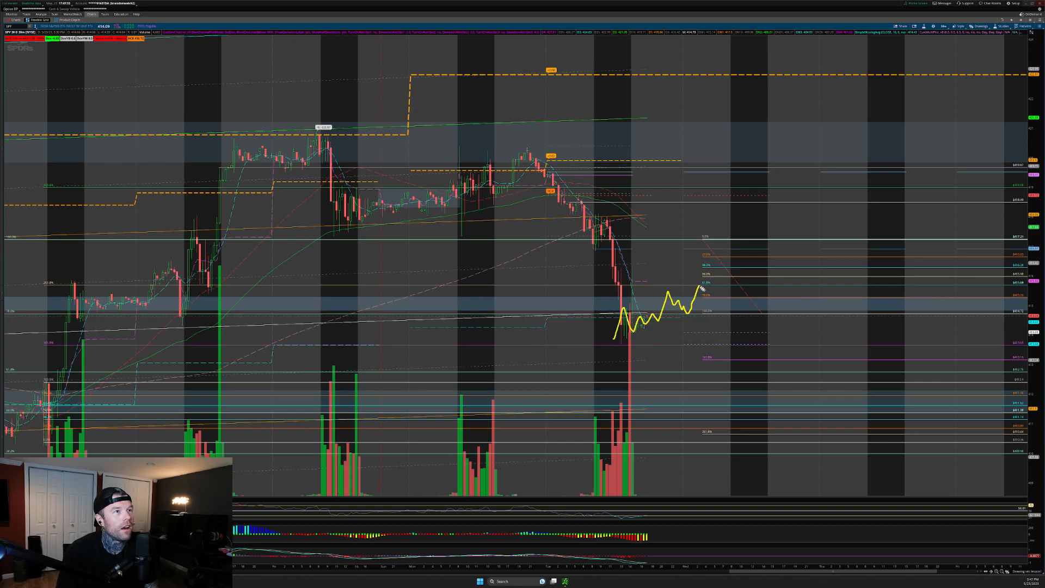
- Extend the projection up then down to a lower level, circling and underlining the lower levels
drag(700, 286, 740, 293)
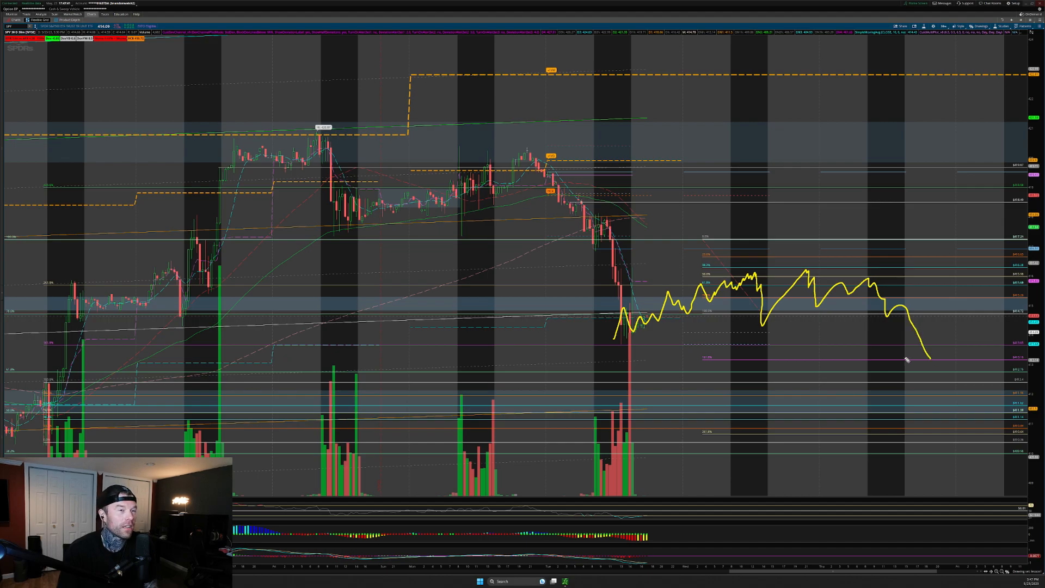
mouse_move(717, 372)
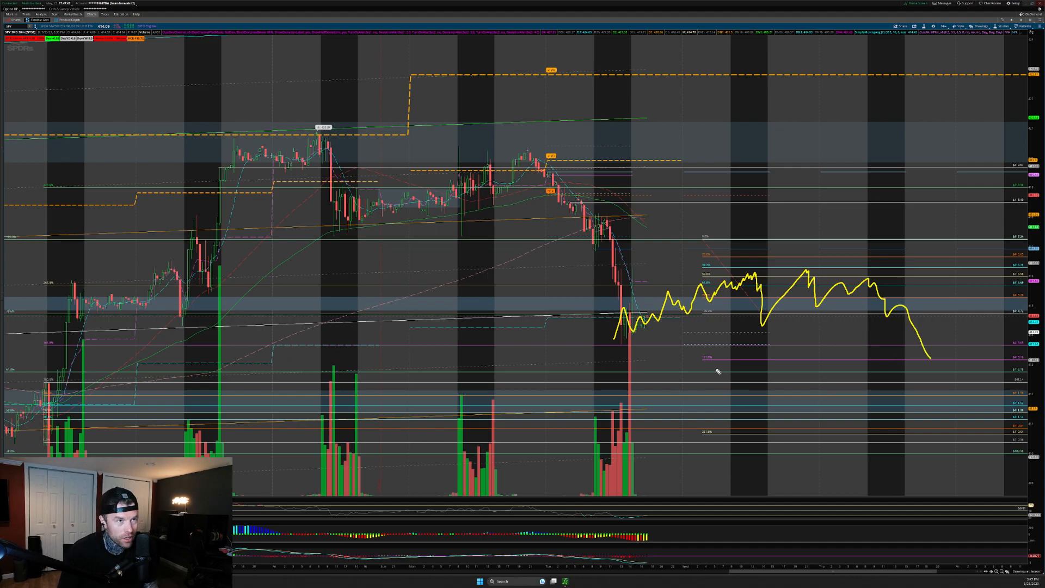
drag(694, 363, 986, 364)
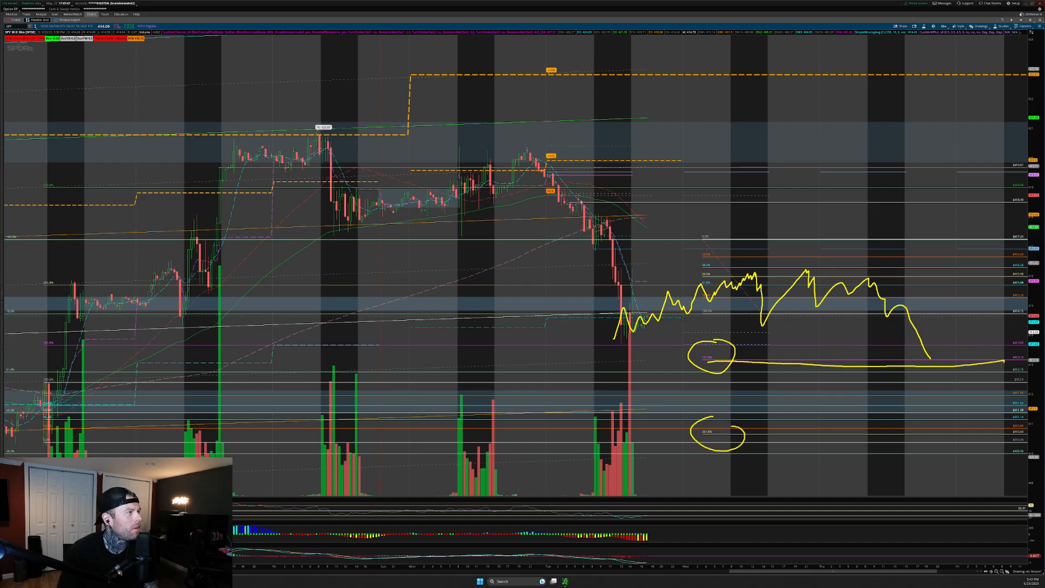
drag(10, 415, 467, 417)
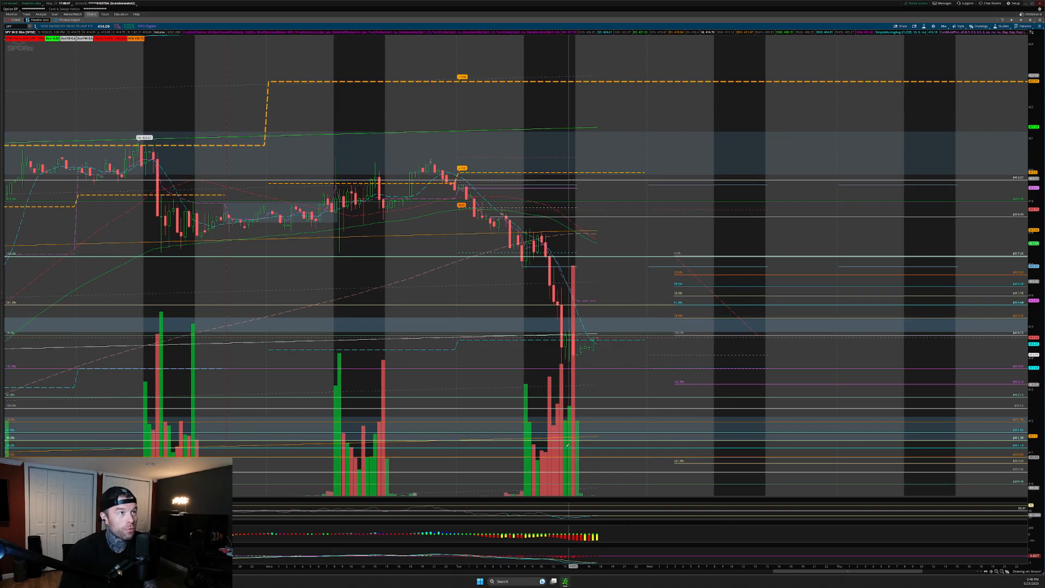
right_click(565, 444)
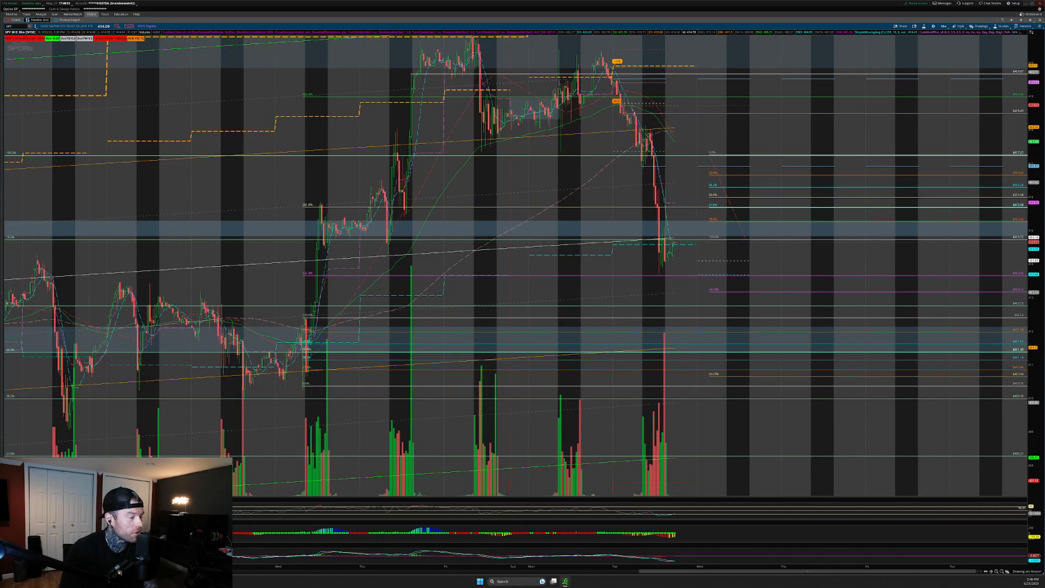
drag(651, 226, 696, 250)
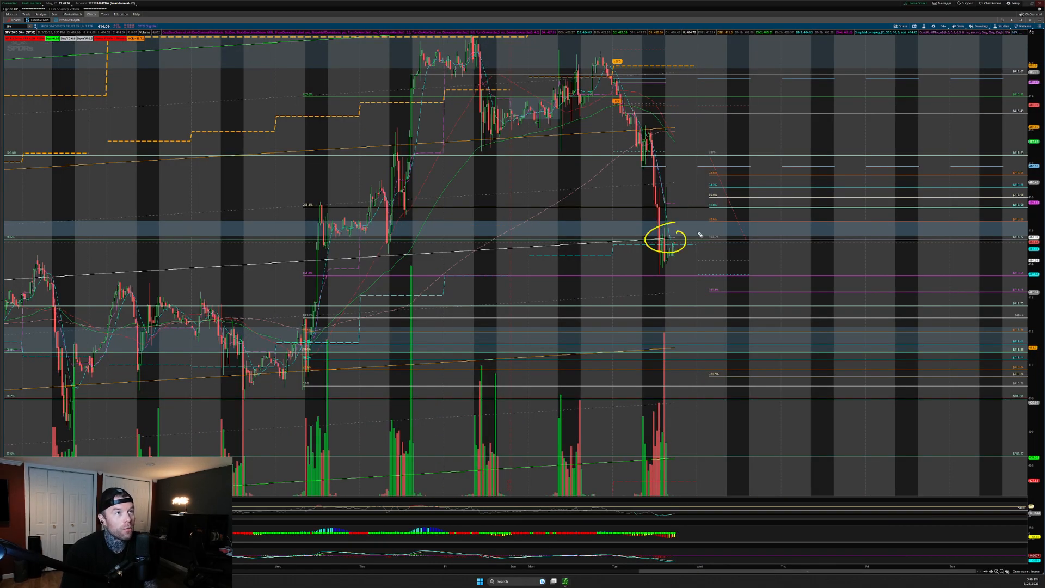
drag(180, 279, 680, 230)
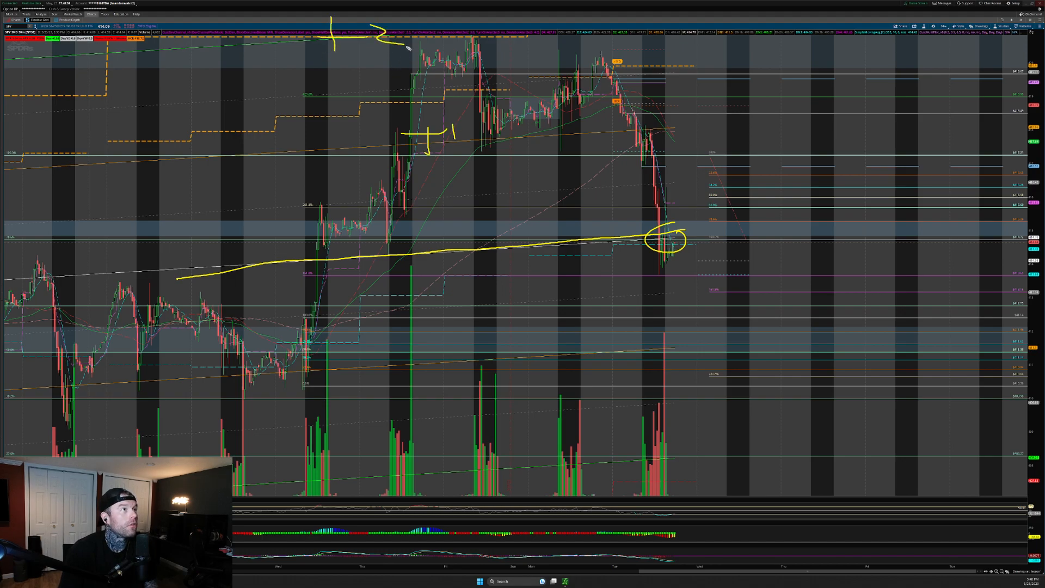
drag(296, 371, 347, 371)
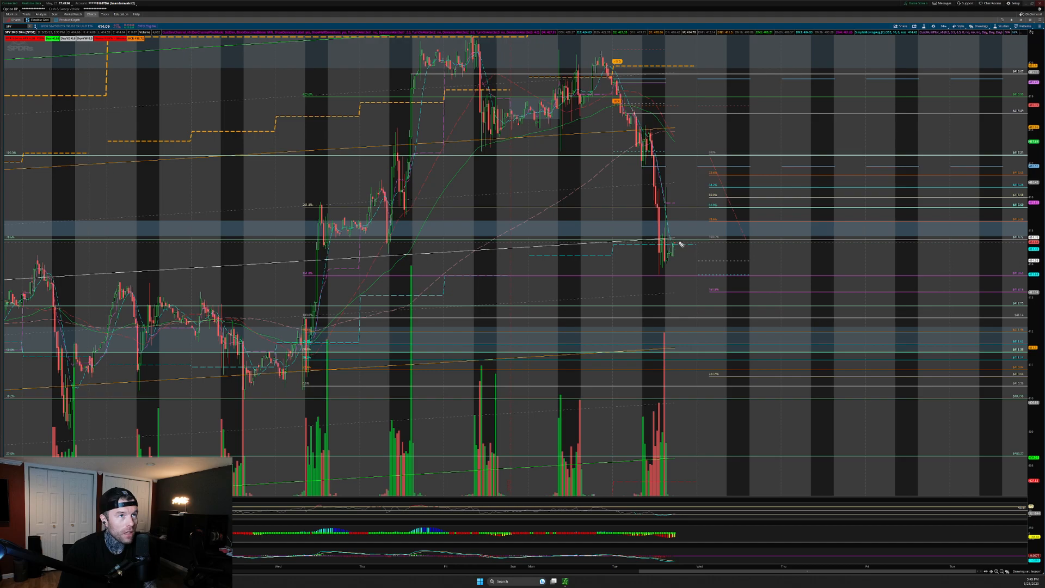
drag(680, 248, 710, 220)
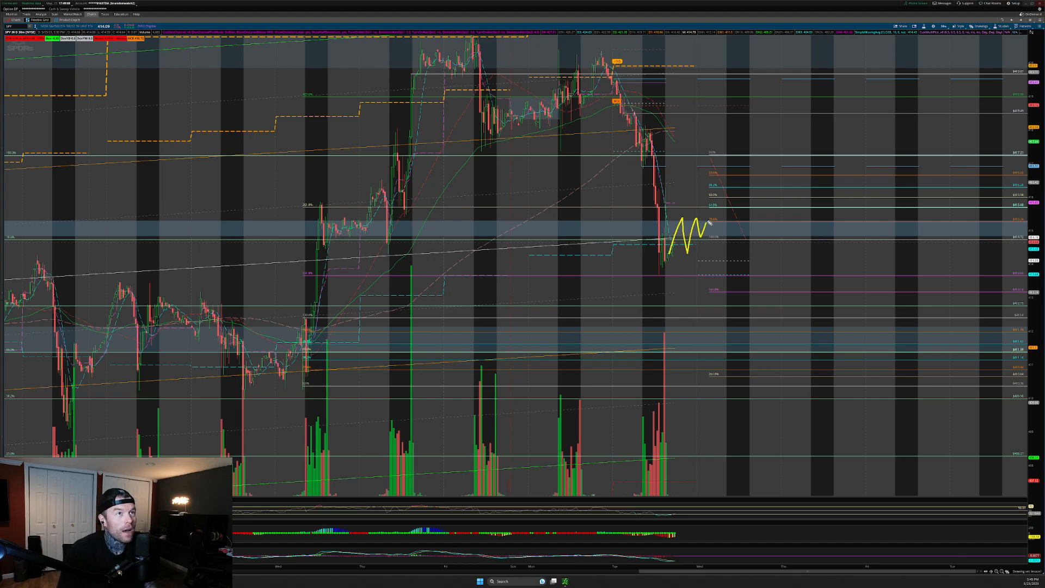
drag(710, 223, 738, 202)
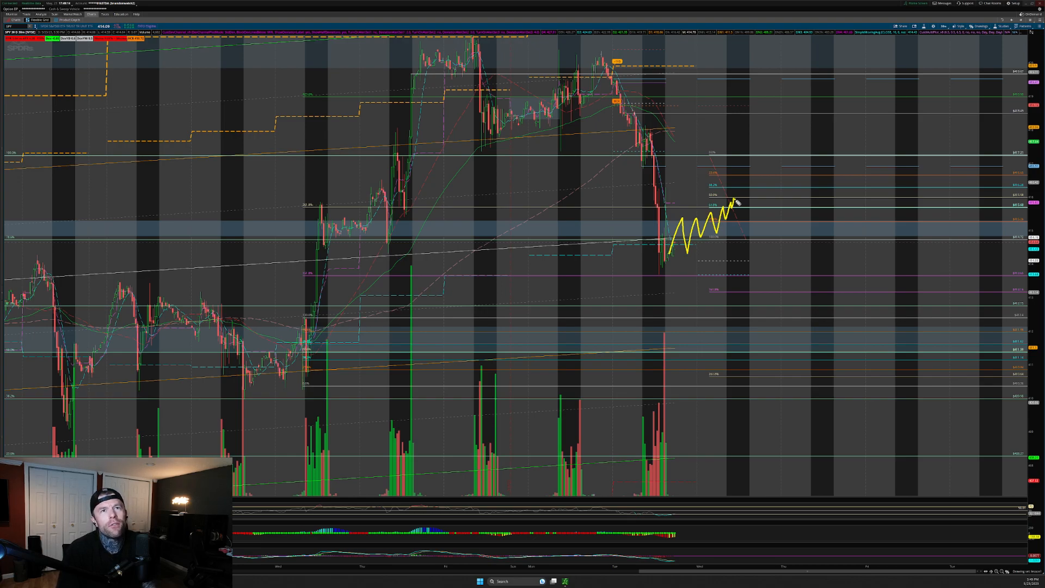
drag(733, 203, 767, 198)
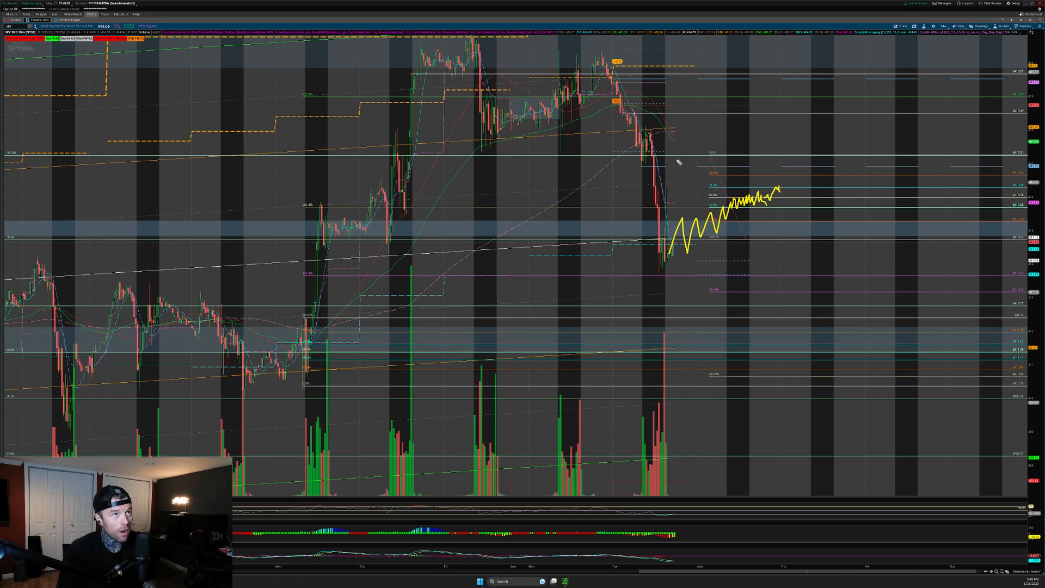
drag(657, 104, 744, 187)
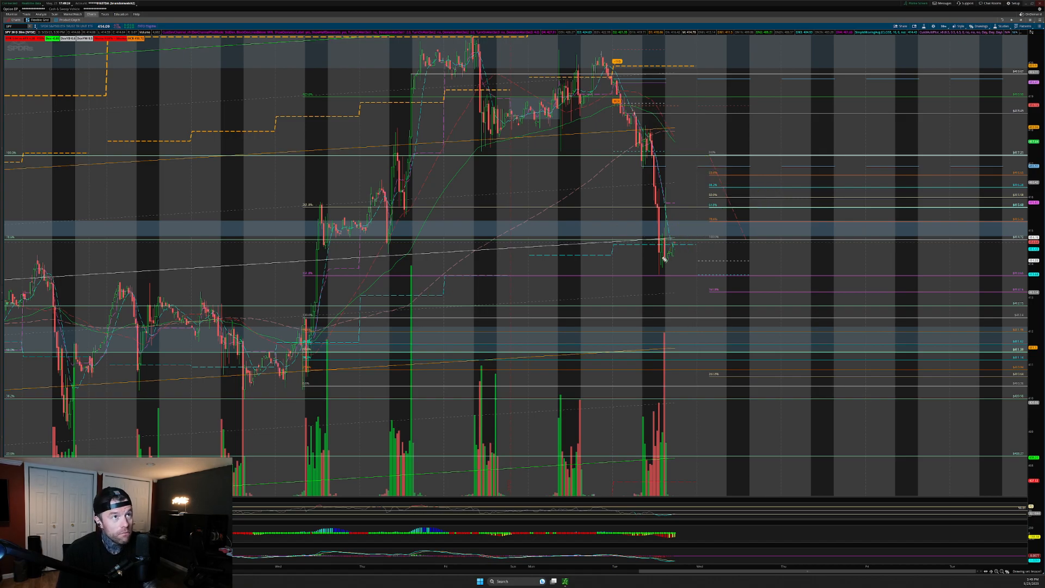
drag(656, 276, 723, 194)
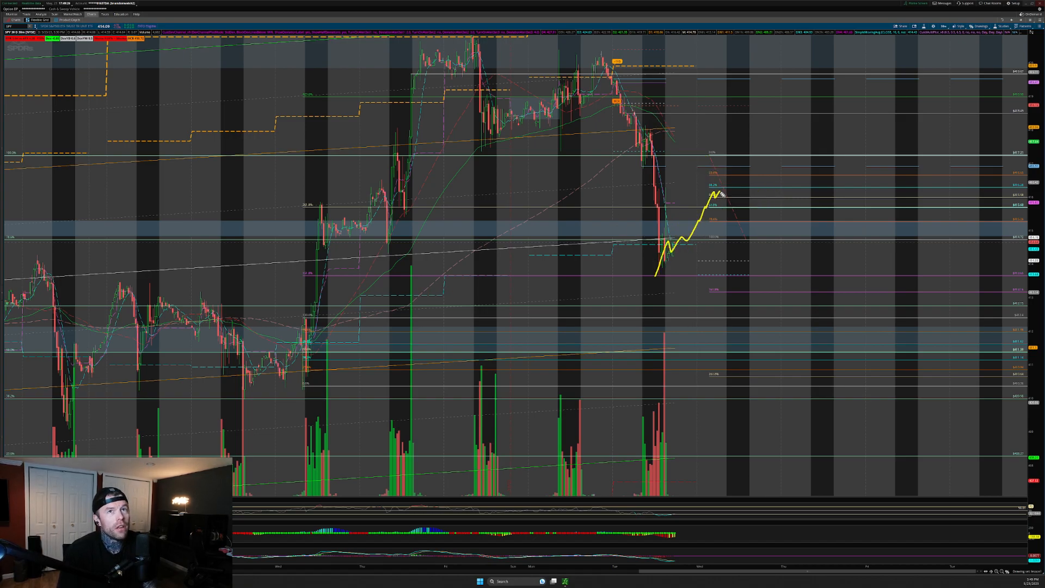
drag(710, 190, 754, 200)
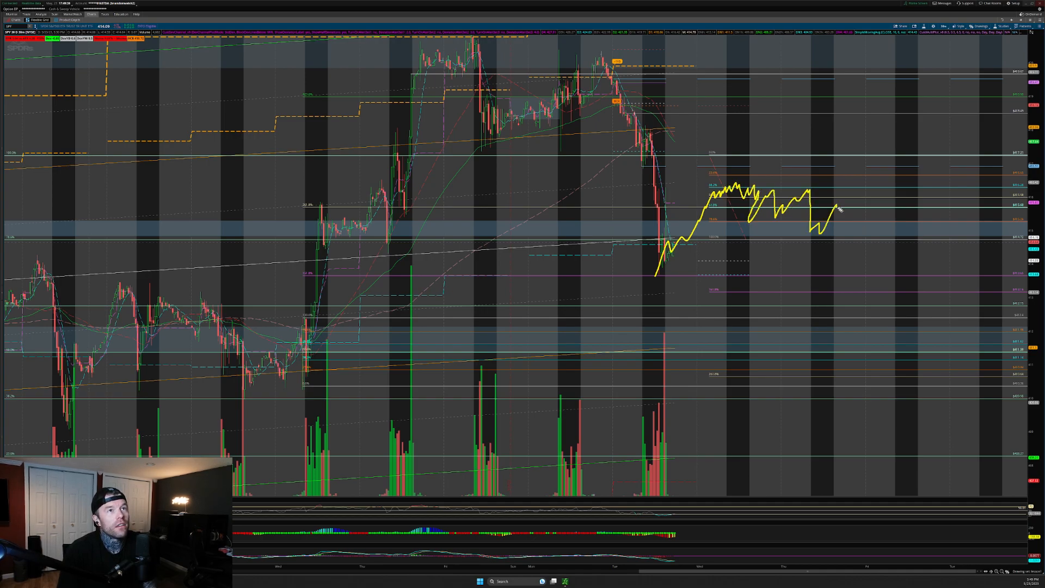
drag(666, 120, 800, 193)
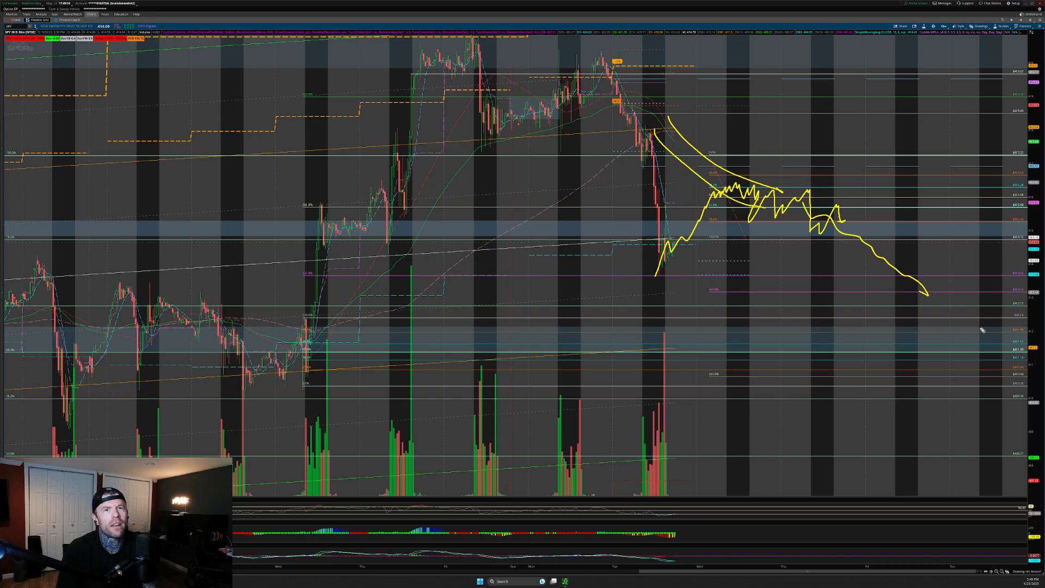
mouse_move(527, 383)
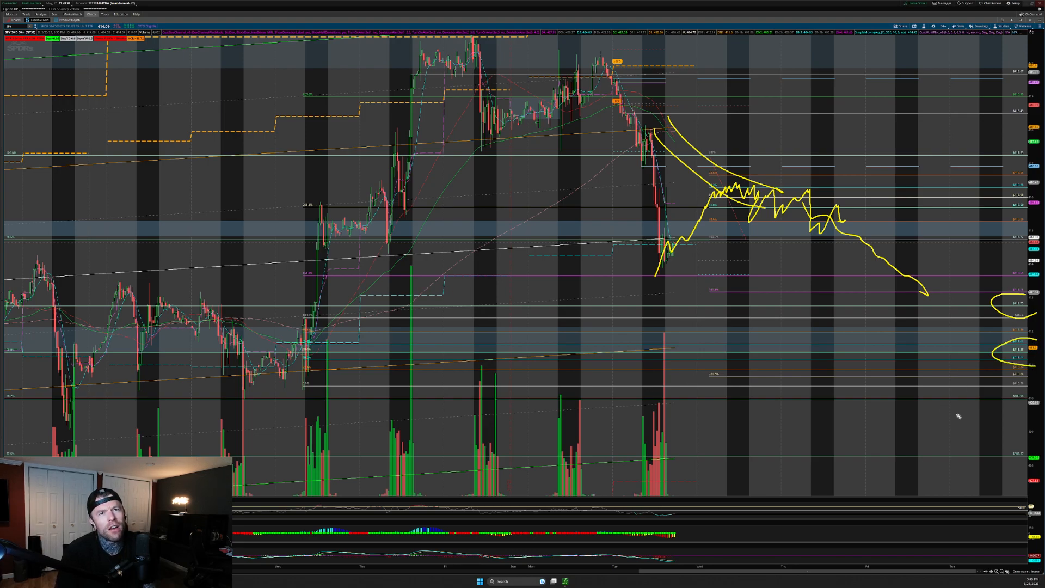
drag(353, 333, 993, 353)
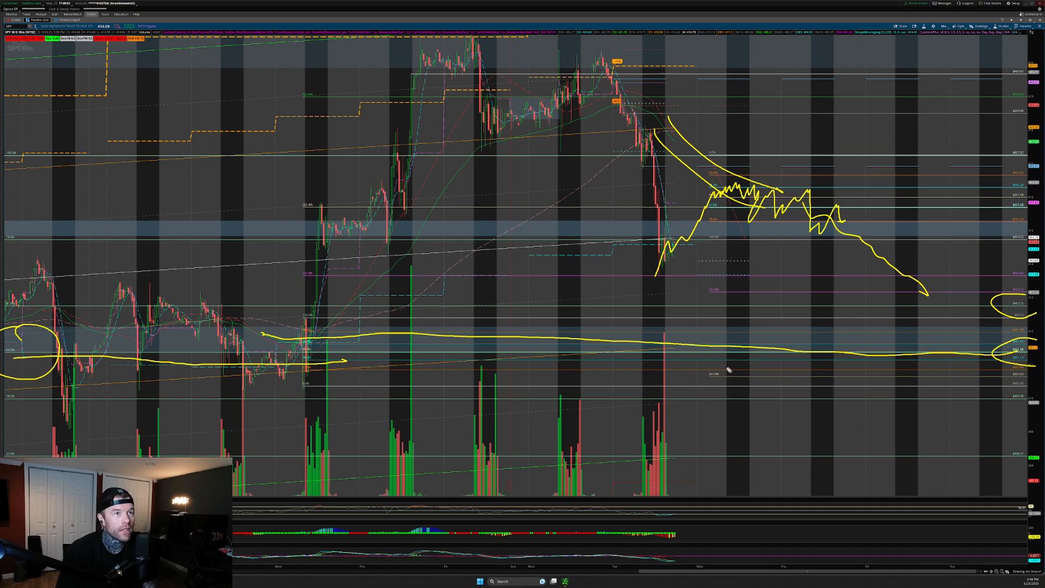
drag(506, 327, 687, 340)
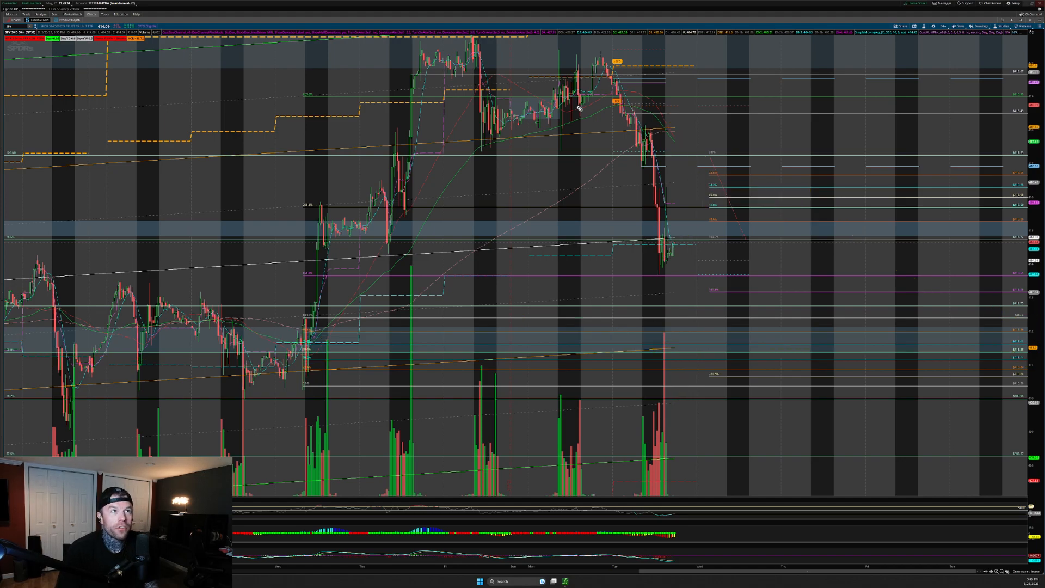
- Circle the latest low at the support band and sketch a choppy climb followed by a sharp drop
drag(587, 60, 666, 253)
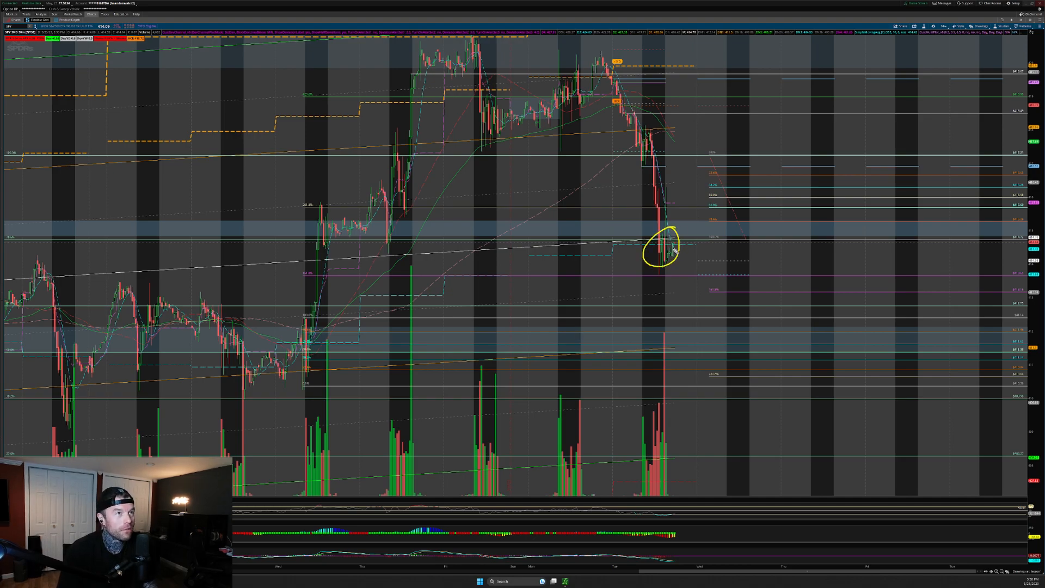
drag(666, 239, 693, 205)
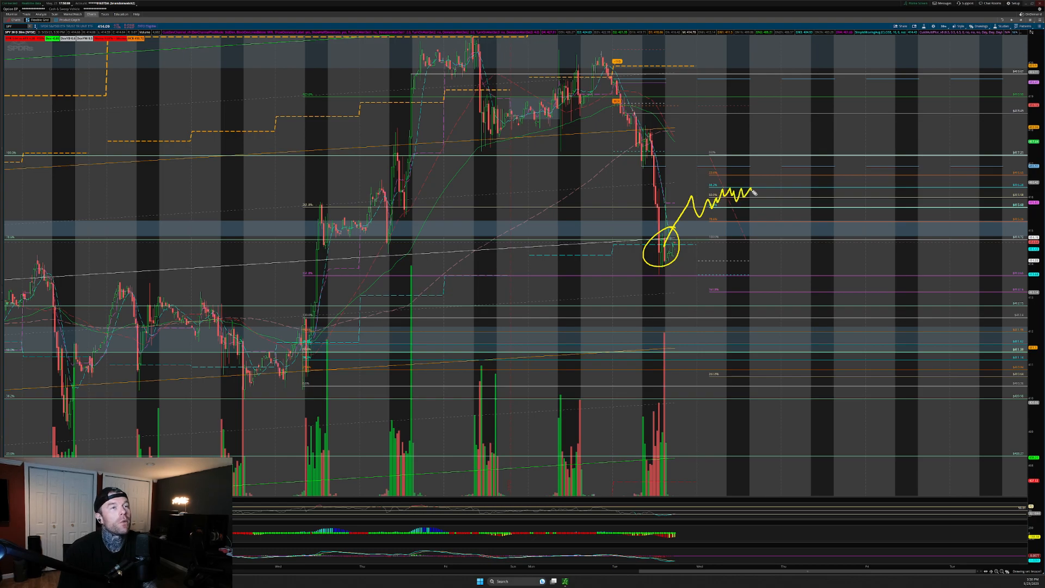
drag(754, 192, 780, 260)
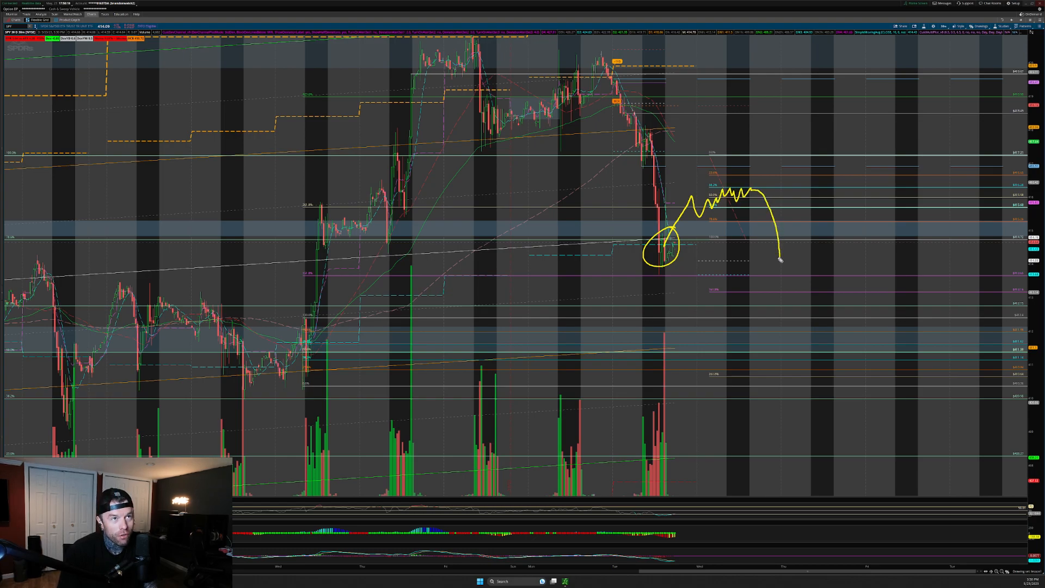
- Line the support band, sketch a further decline with lower levels circled, and hook the MACD's recent low
drag(500, 236, 783, 239)
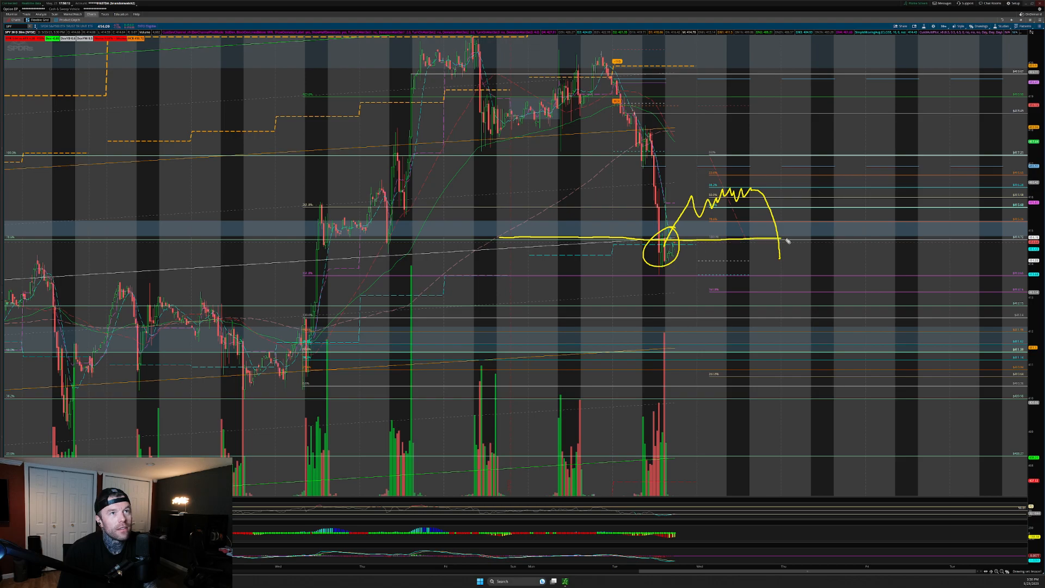
drag(787, 242, 826, 304)
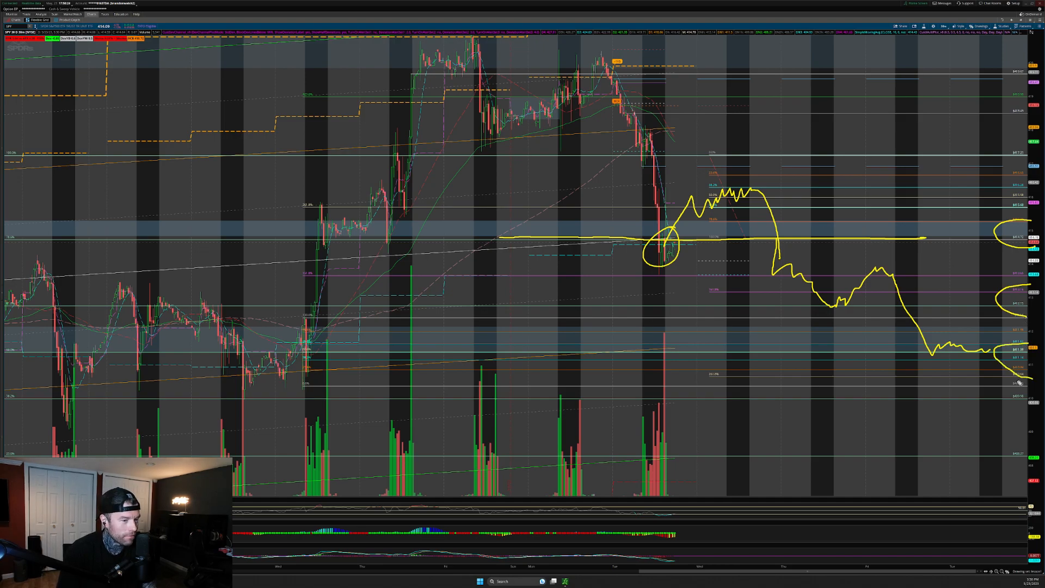
mouse_move(984, 321)
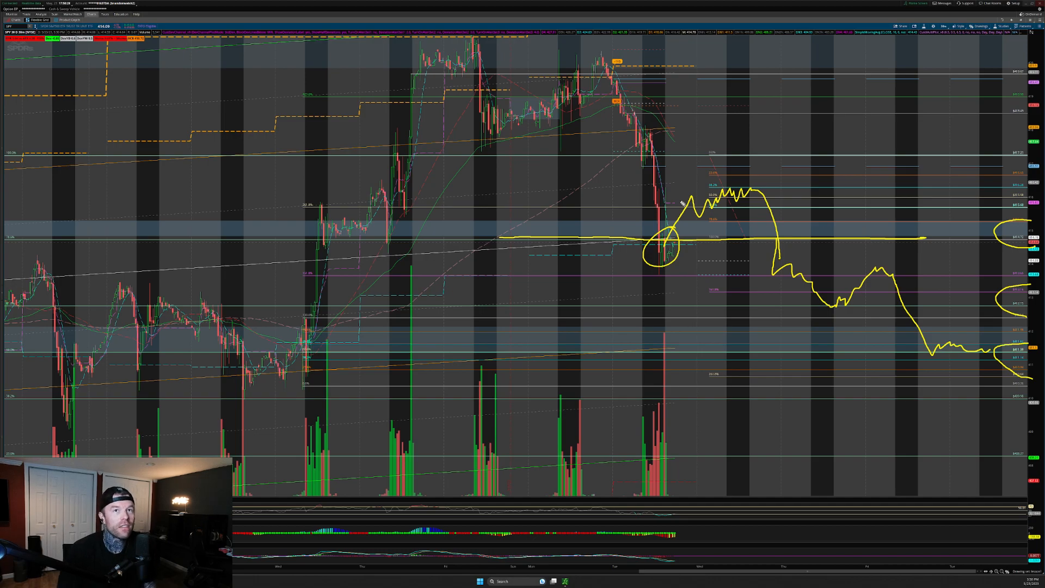
mouse_move(579, 176)
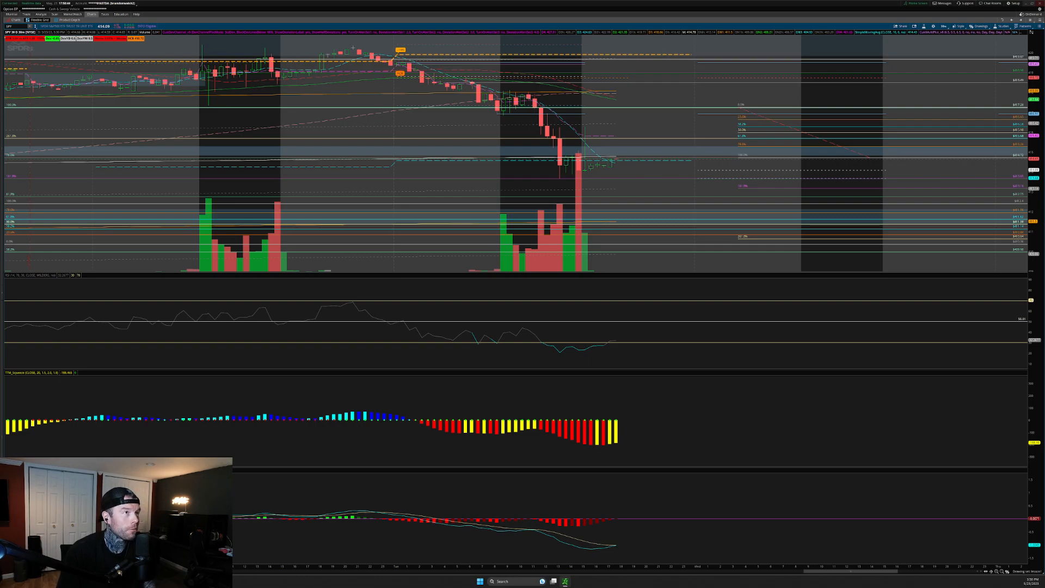
drag(553, 340, 567, 364)
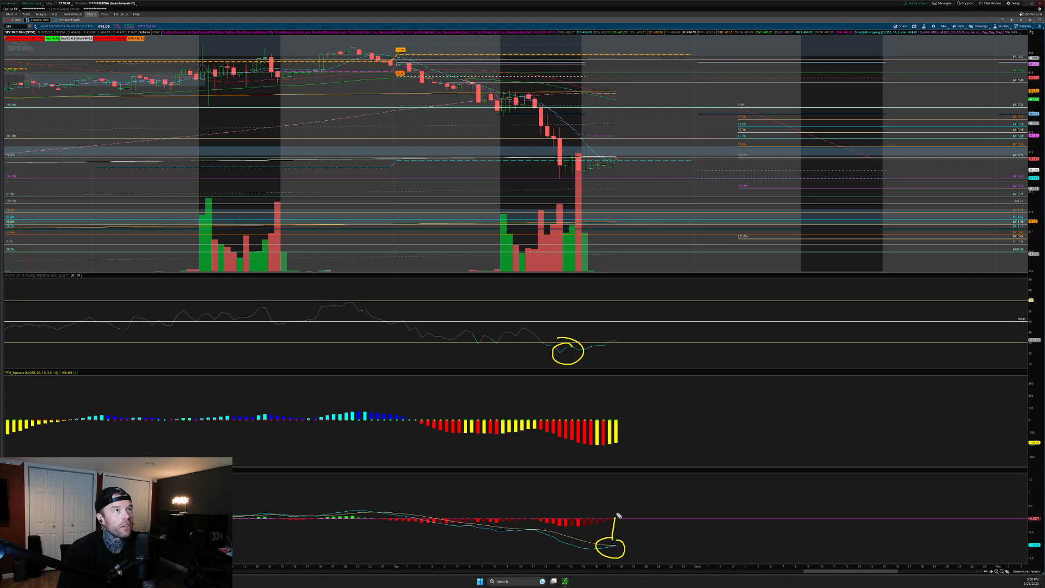
drag(614, 160, 600, 550)
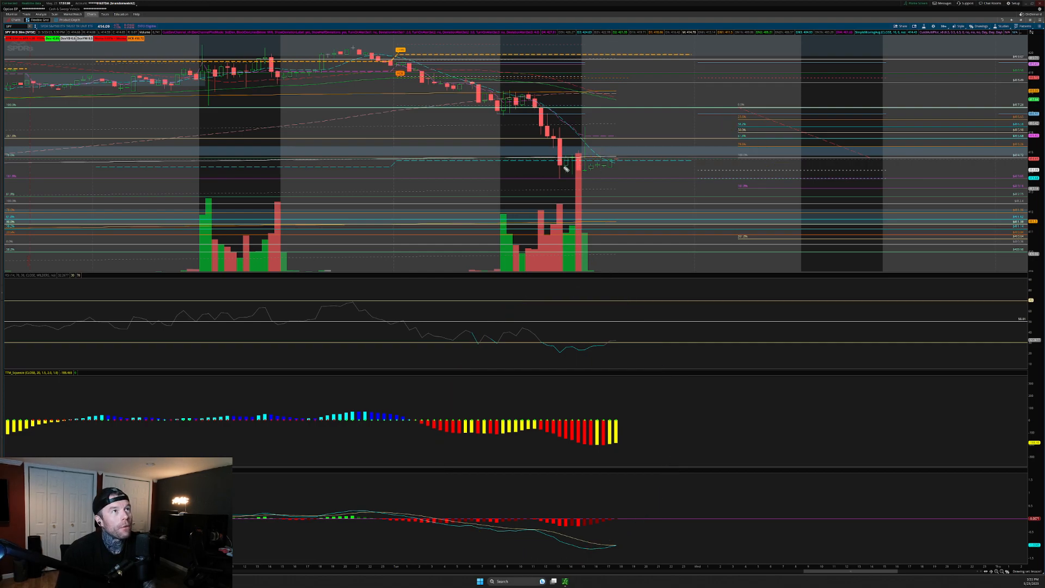
drag(566, 166, 700, 126)
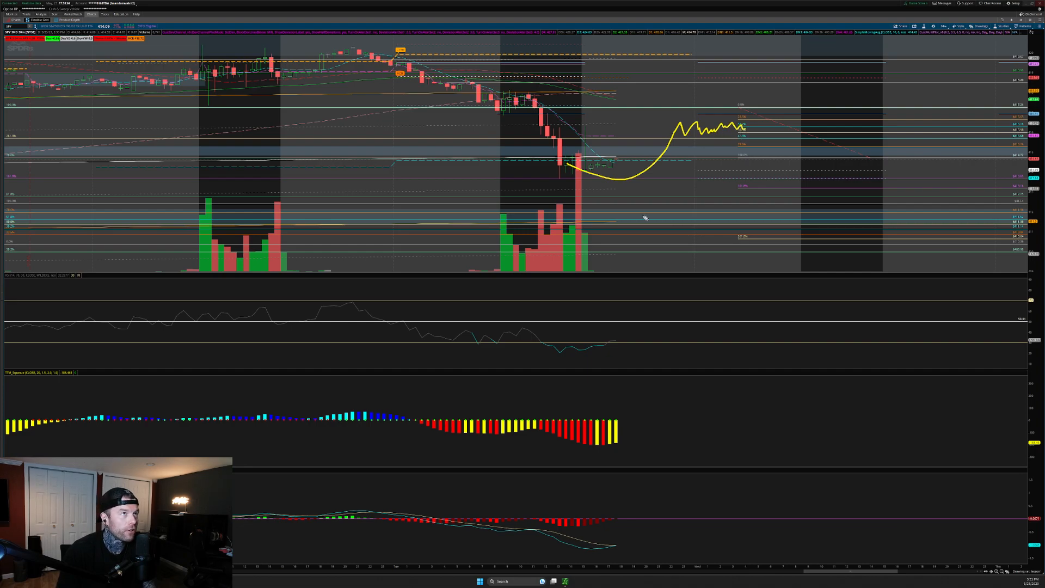
drag(550, 347, 619, 340)
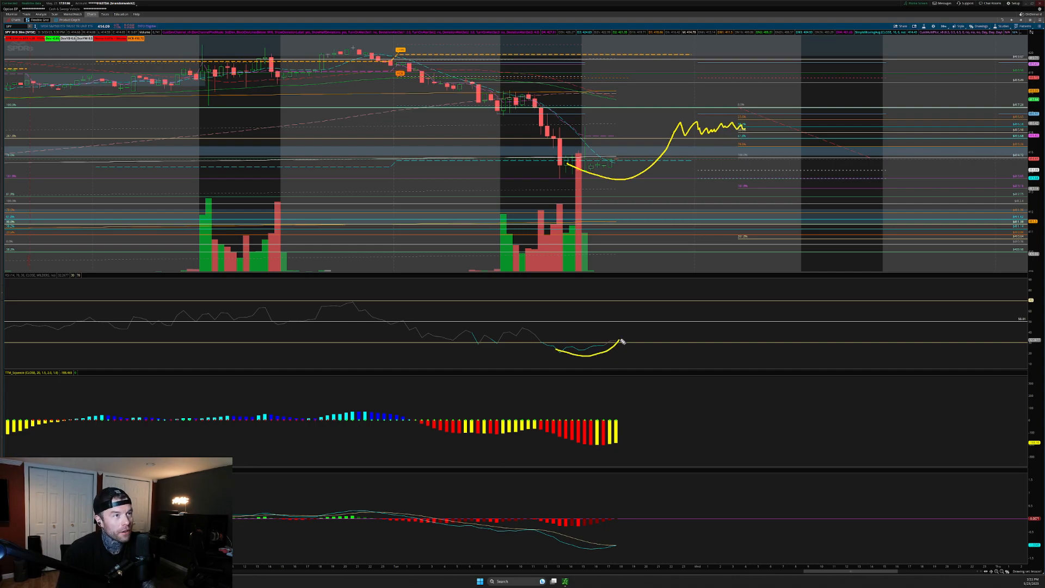
drag(607, 340, 663, 314)
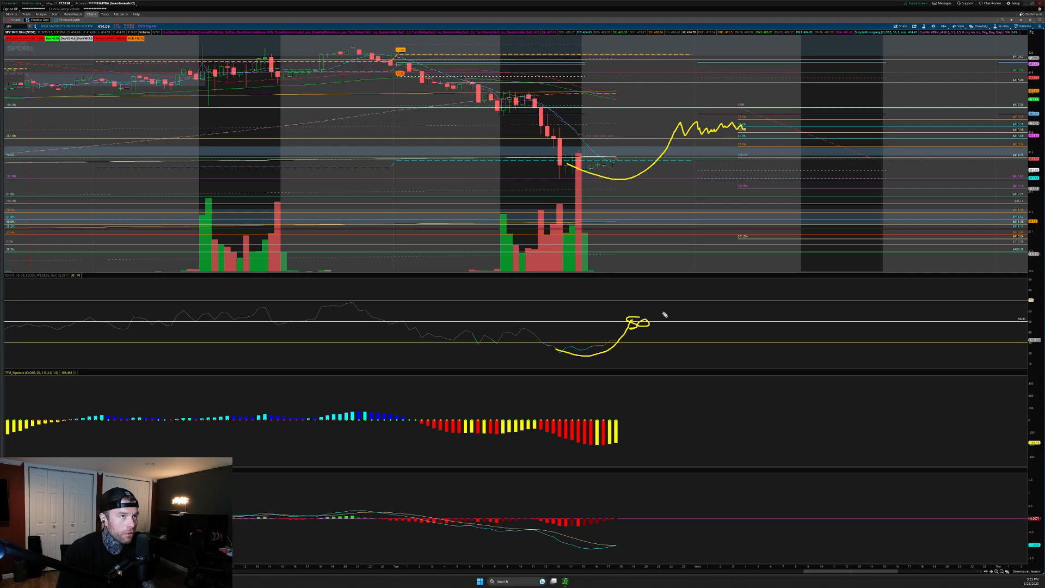
drag(657, 324, 729, 323)
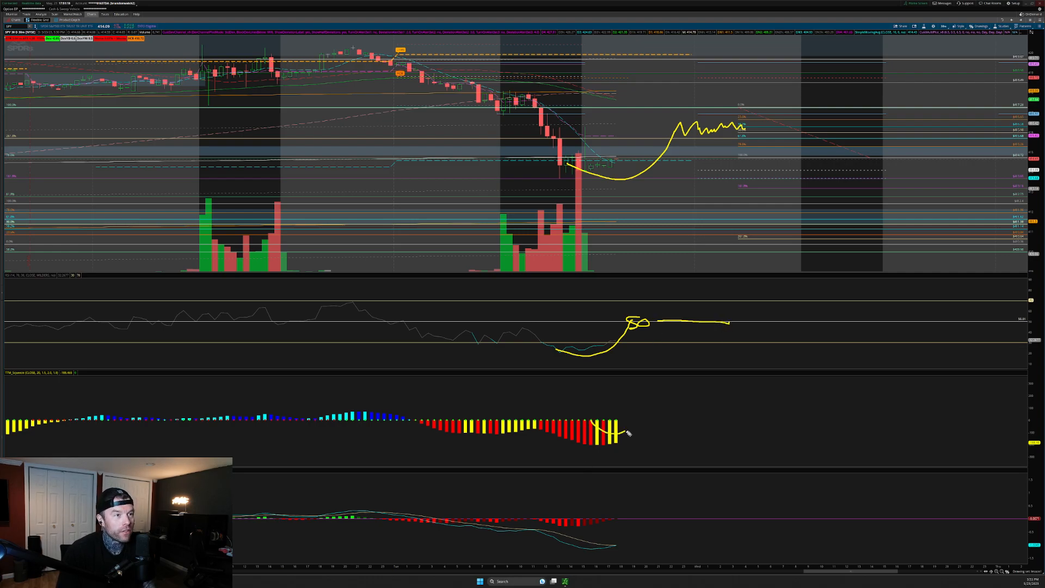
drag(628, 434, 783, 446)
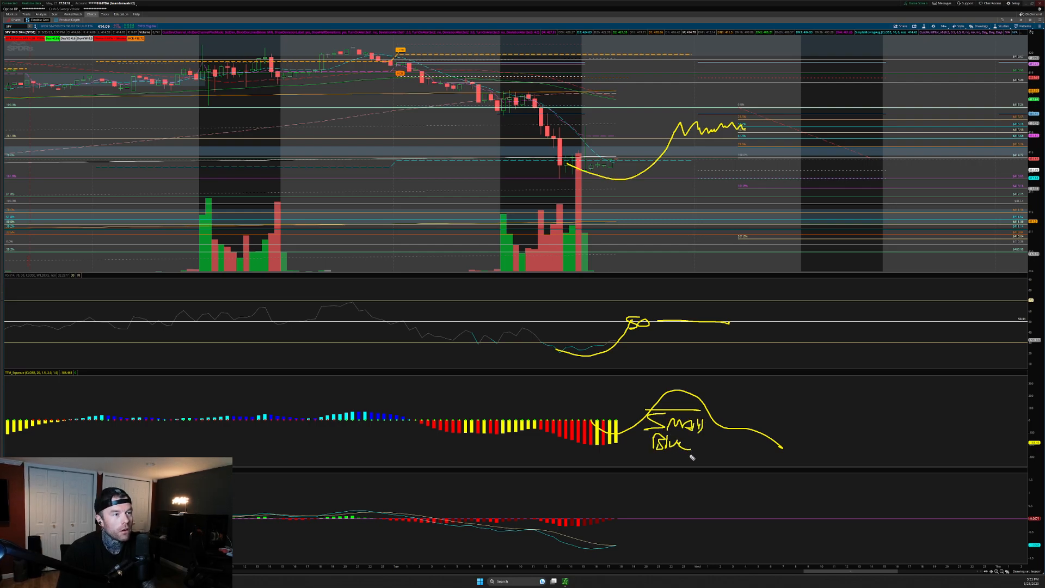
drag(613, 550, 684, 507)
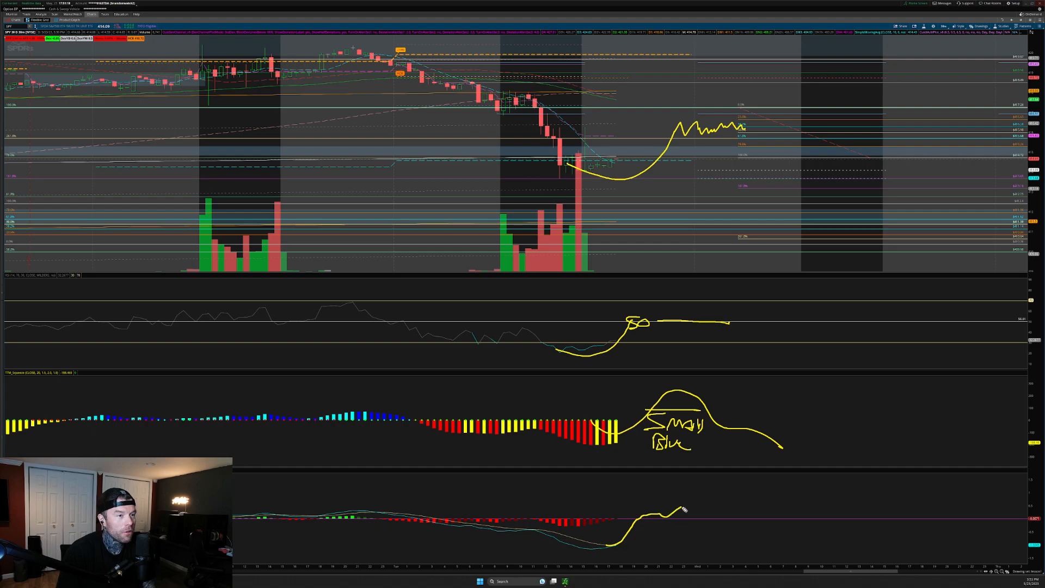
drag(684, 509, 774, 553)
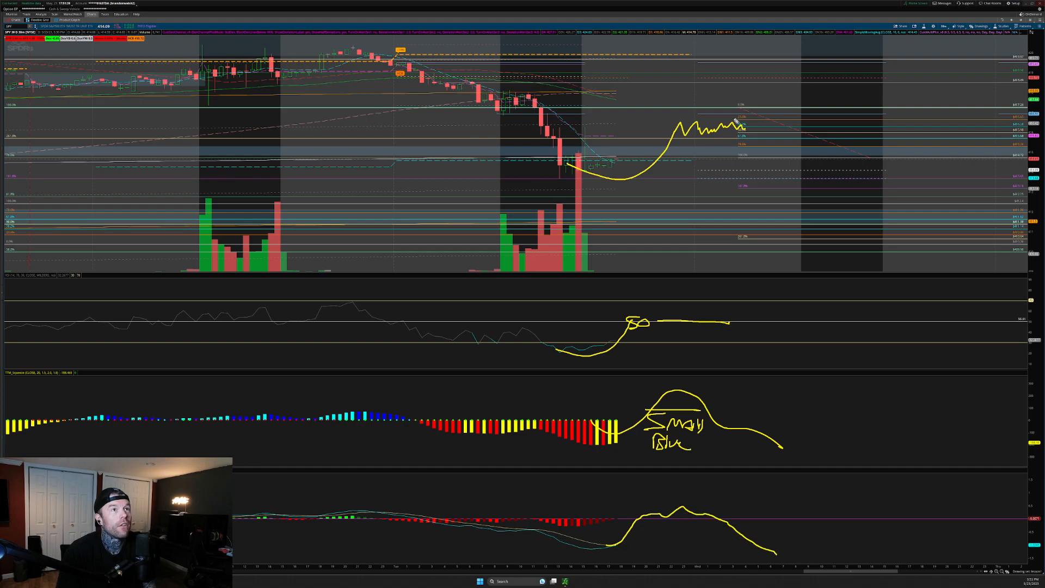
drag(737, 90, 914, 186)
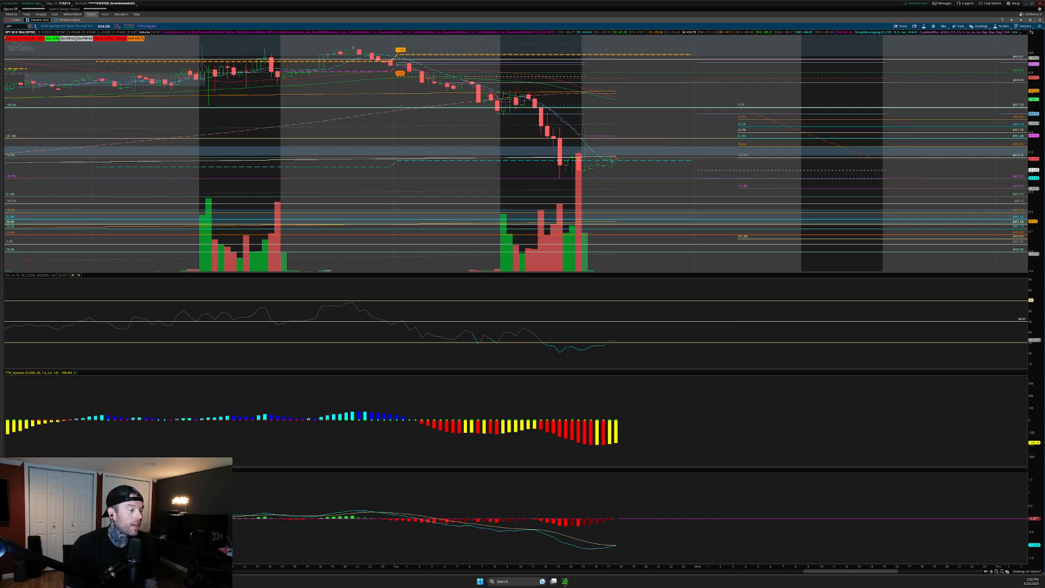
- Switch the SPY chart to a daily time frame from the time frame list
click(943, 27)
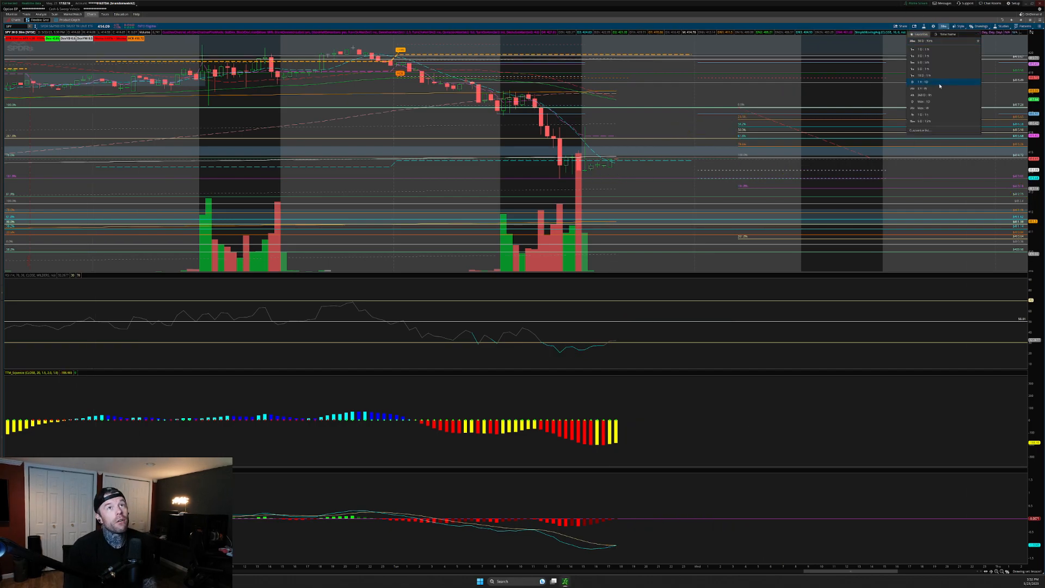
click(920, 82)
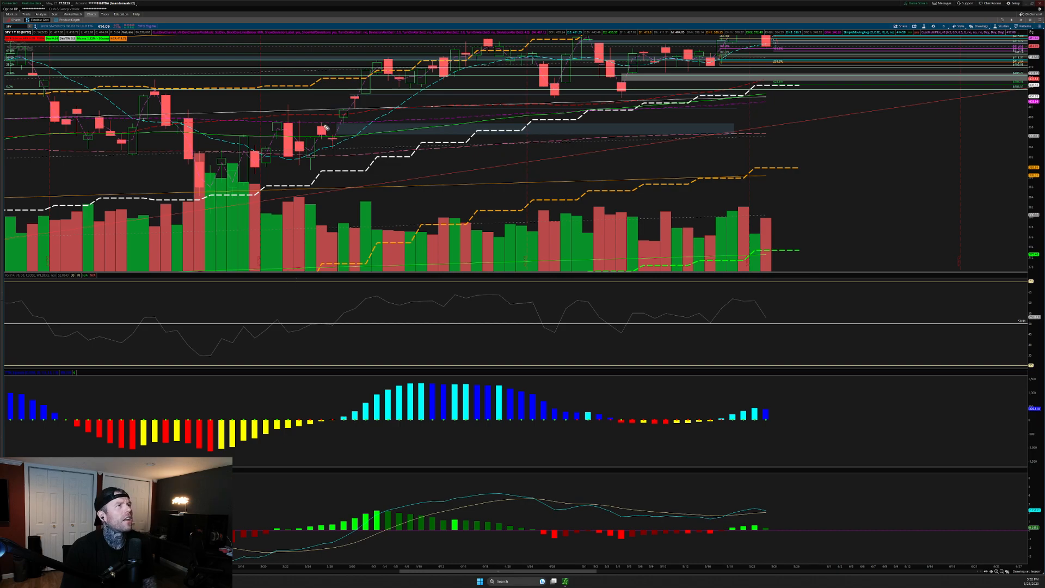
mouse_move(312, 158)
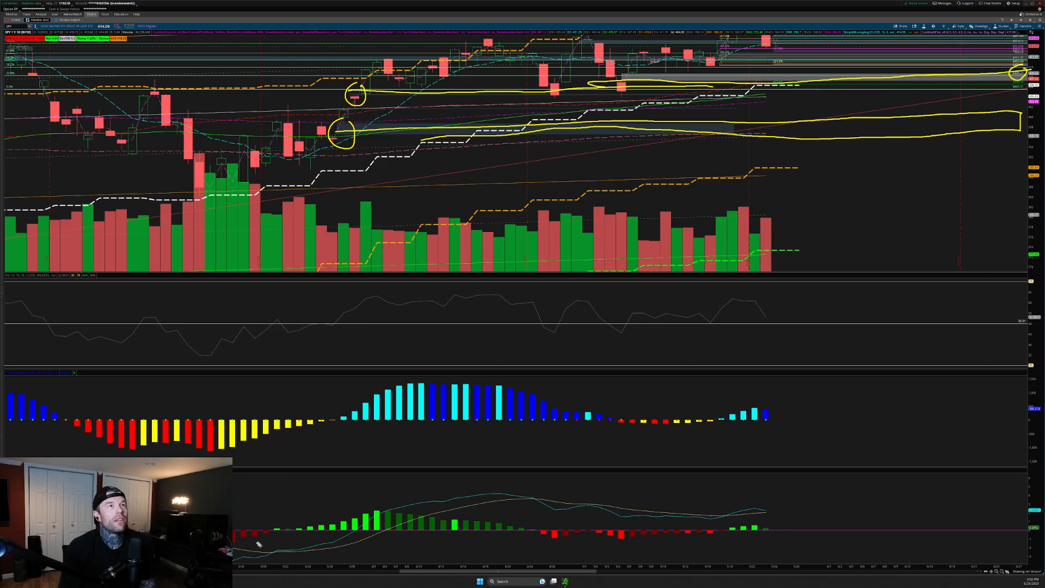
mouse_move(812, 348)
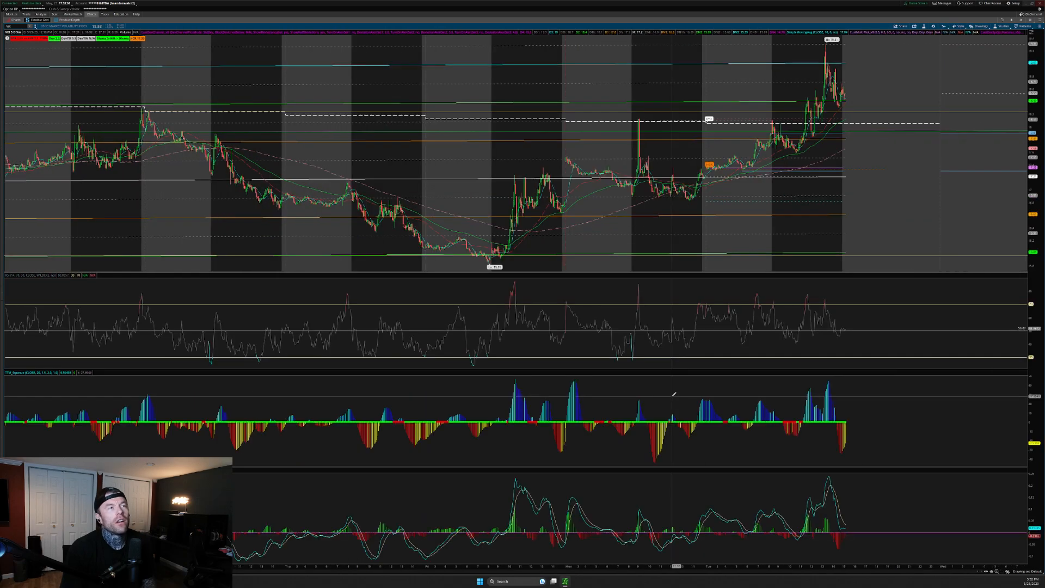
- Focus the VIX chart on recent days and circle and annotate the VIX low
drag(301, 50, 670, 170)
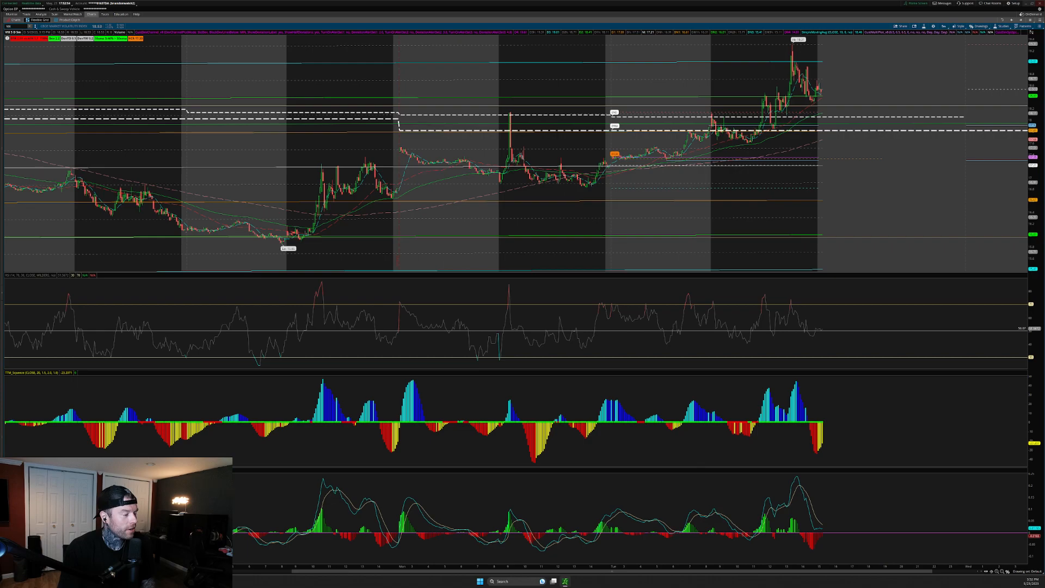
drag(293, 214, 320, 247)
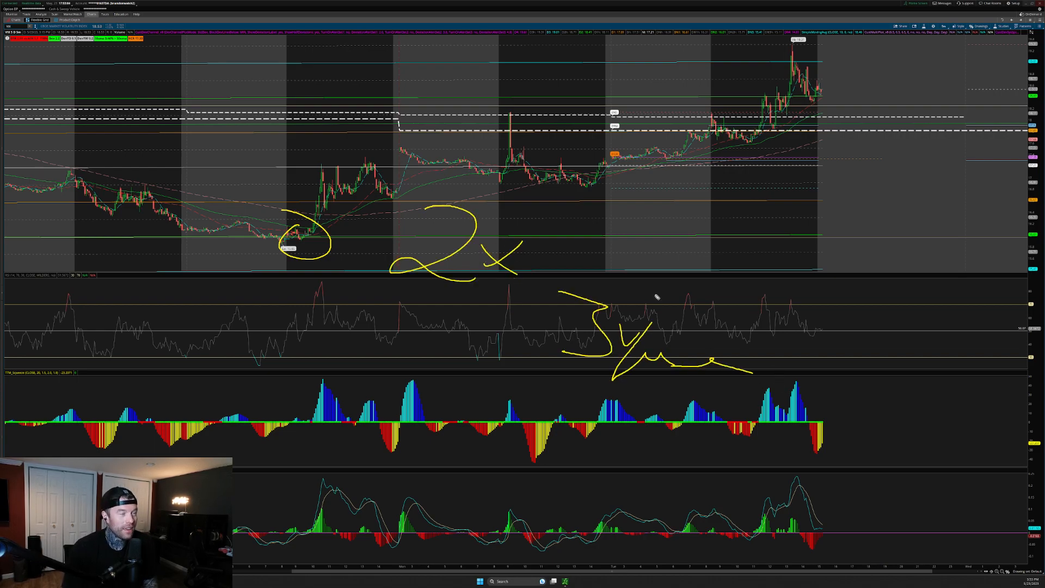
mouse_move(233, 270)
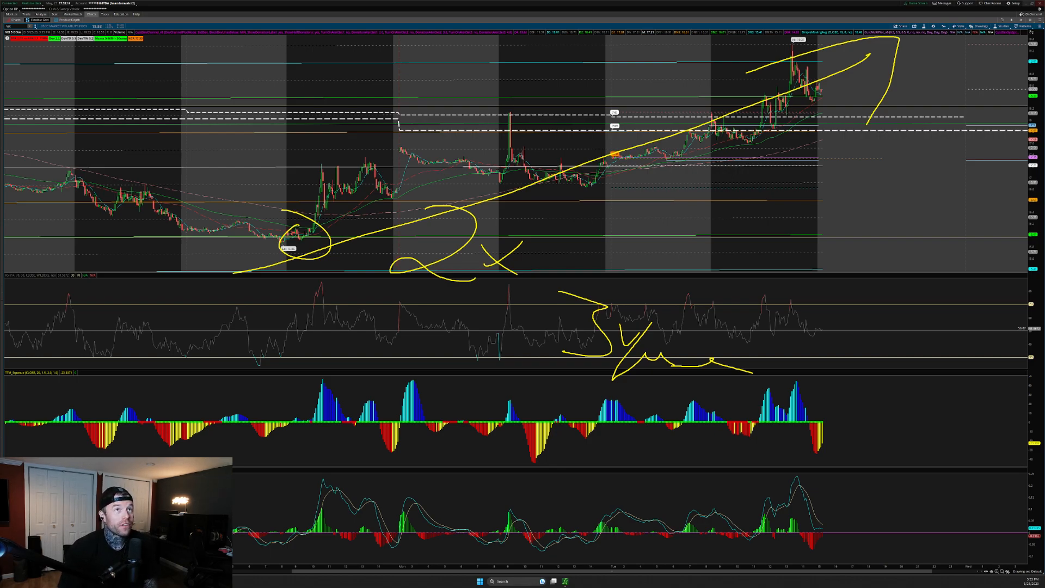
mouse_move(918, 144)
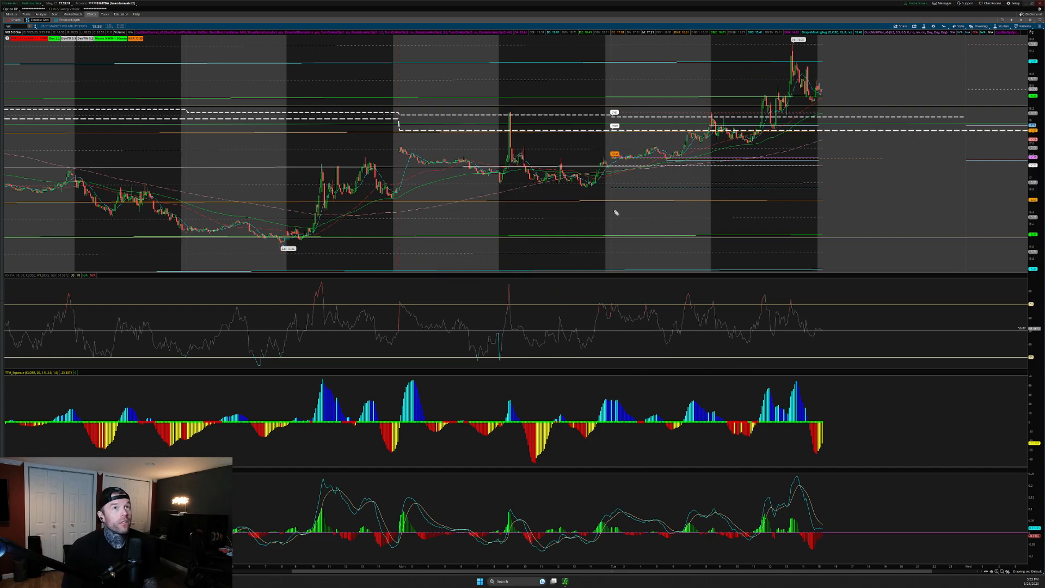
- Sketch a choppy zigzag projection after VIX's latest spike
drag(793, 47, 857, 130)
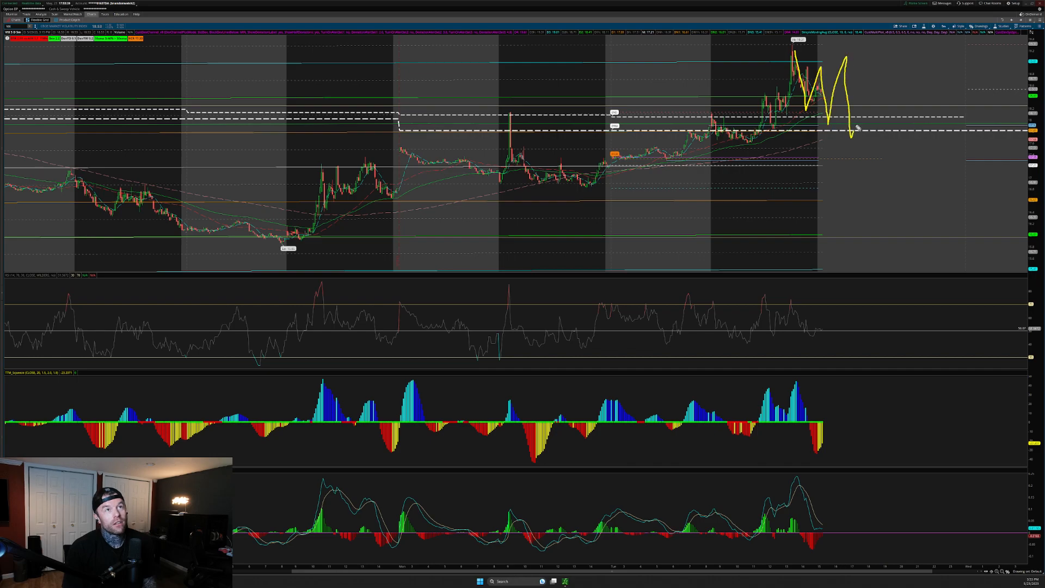
drag(857, 130, 983, 120)
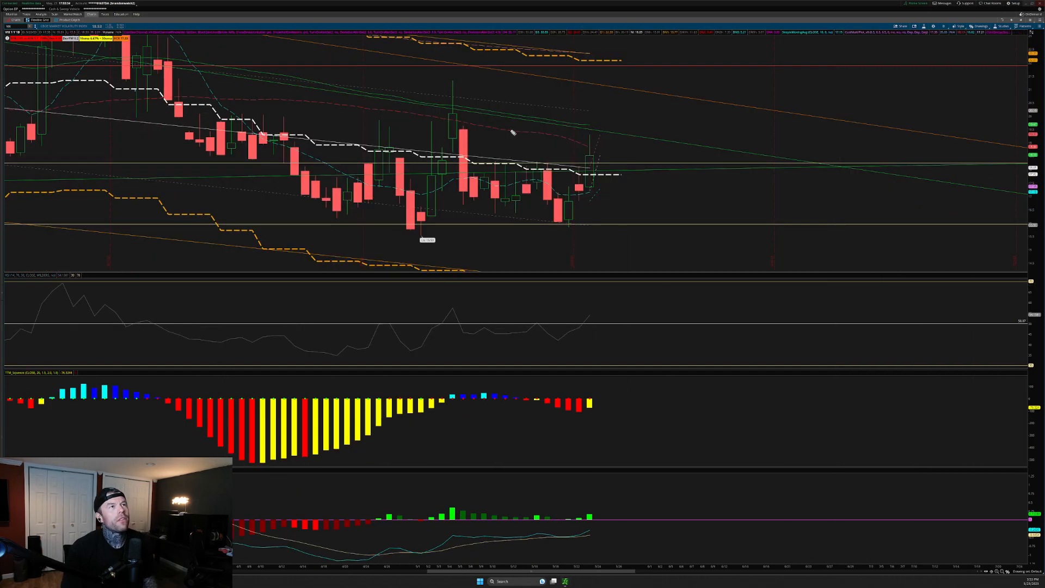
- Mark VIX pushing past the latest candles and project it holding that level far ahead
drag(588, 170, 628, 165)
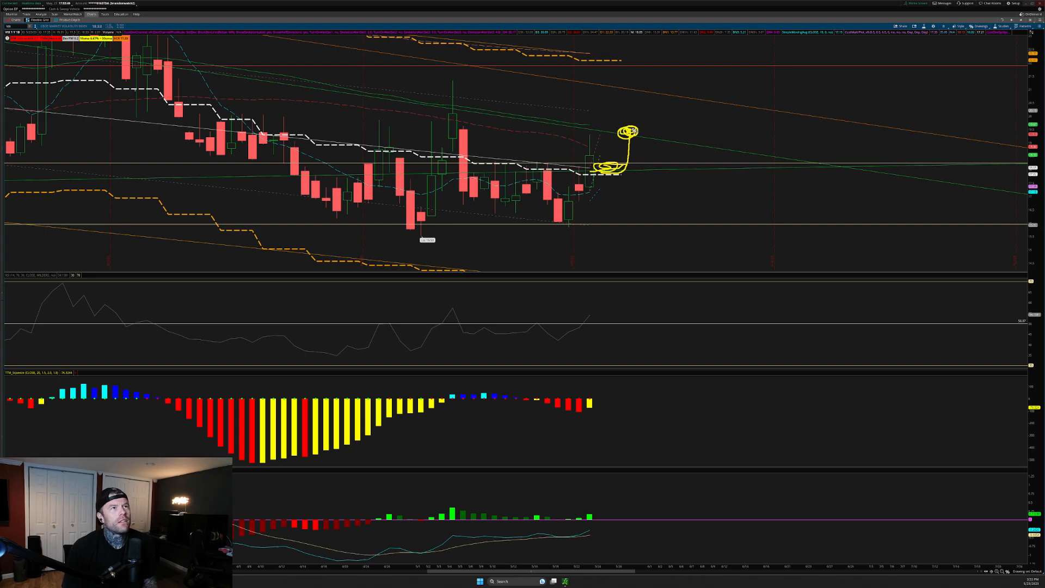
drag(640, 128, 1040, 118)
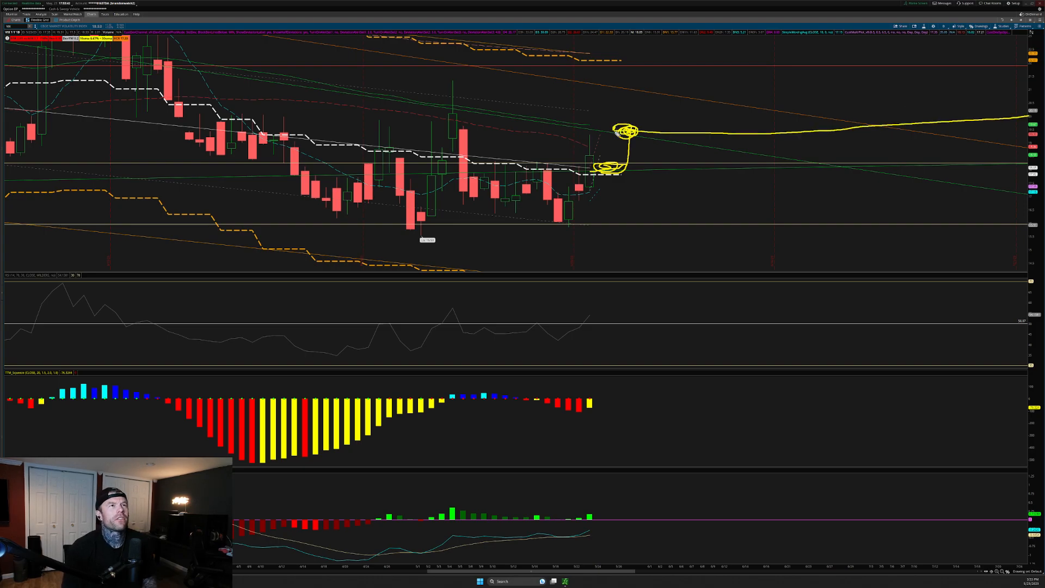
mouse_move(435, 238)
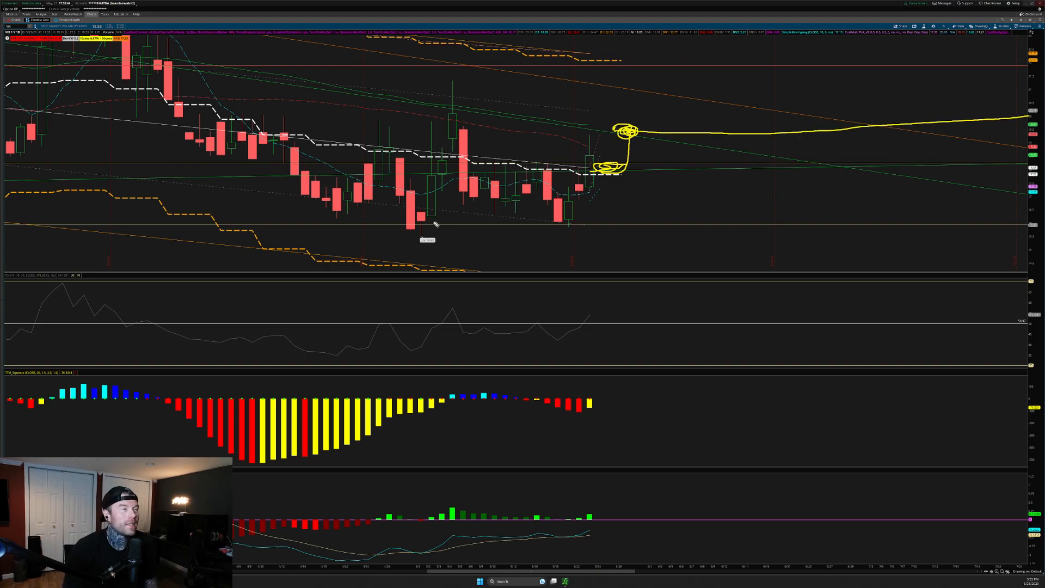
mouse_move(522, 340)
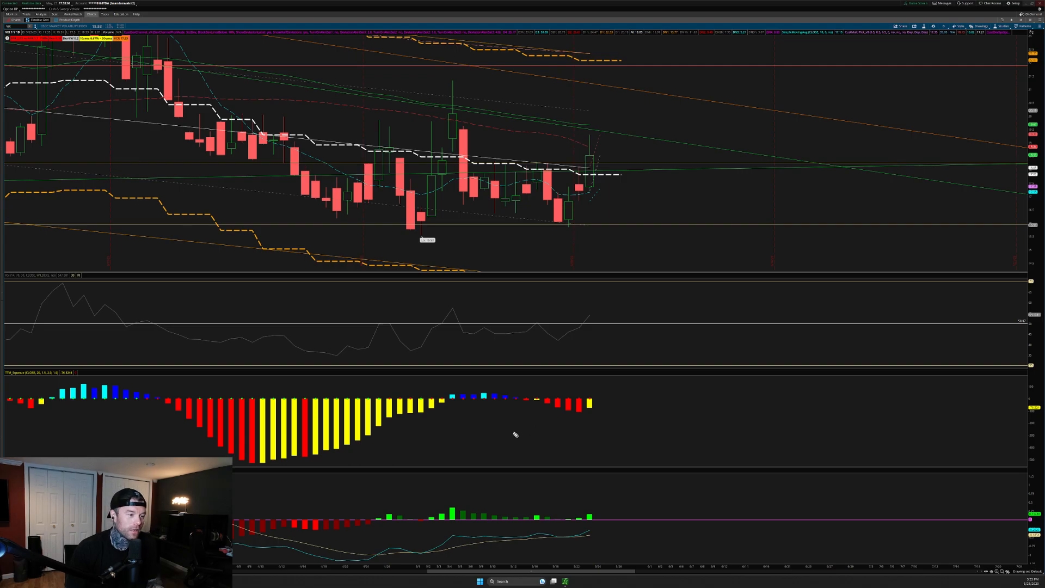
mouse_move(580, 274)
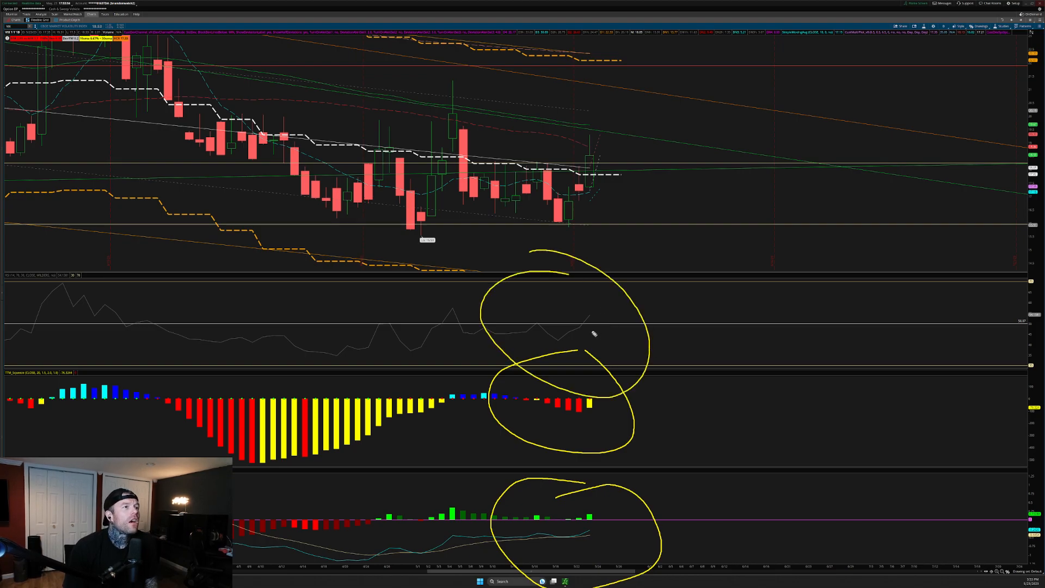
mouse_move(560, 562)
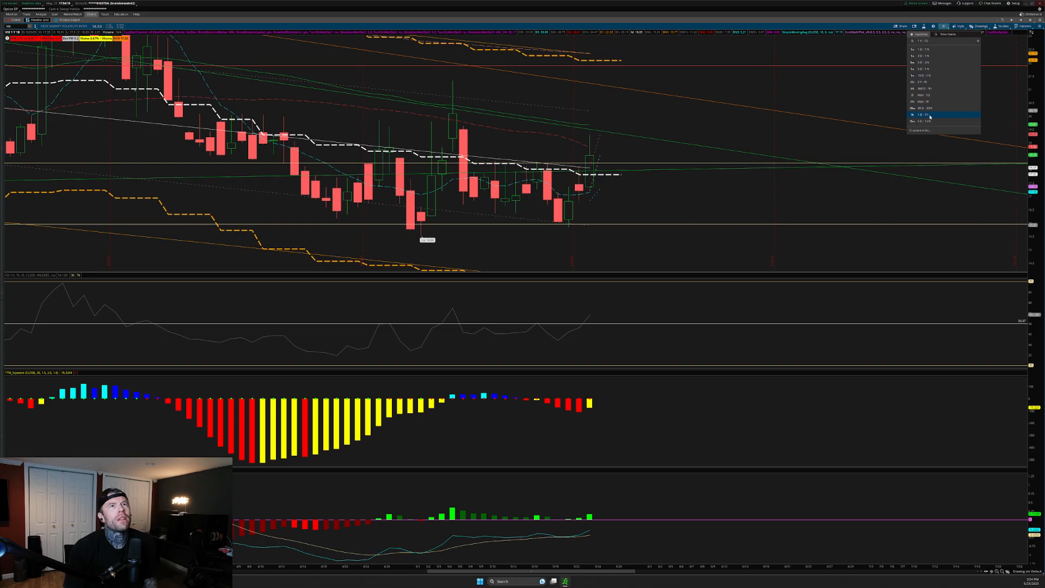
- Switch VIX to an intraday time frame and project the RSI climbing to a new high
click(943, 114)
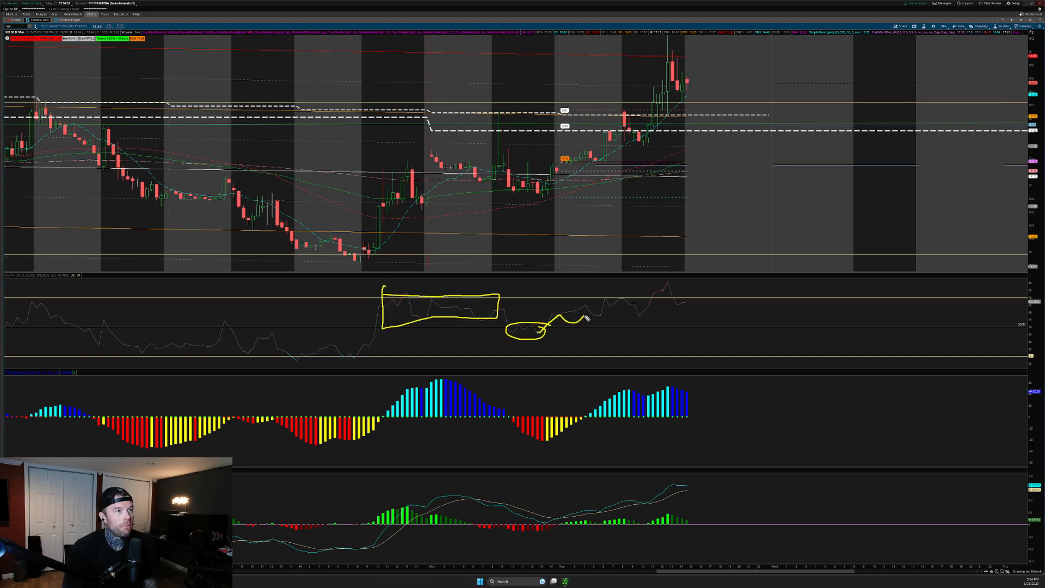
drag(546, 326, 710, 267)
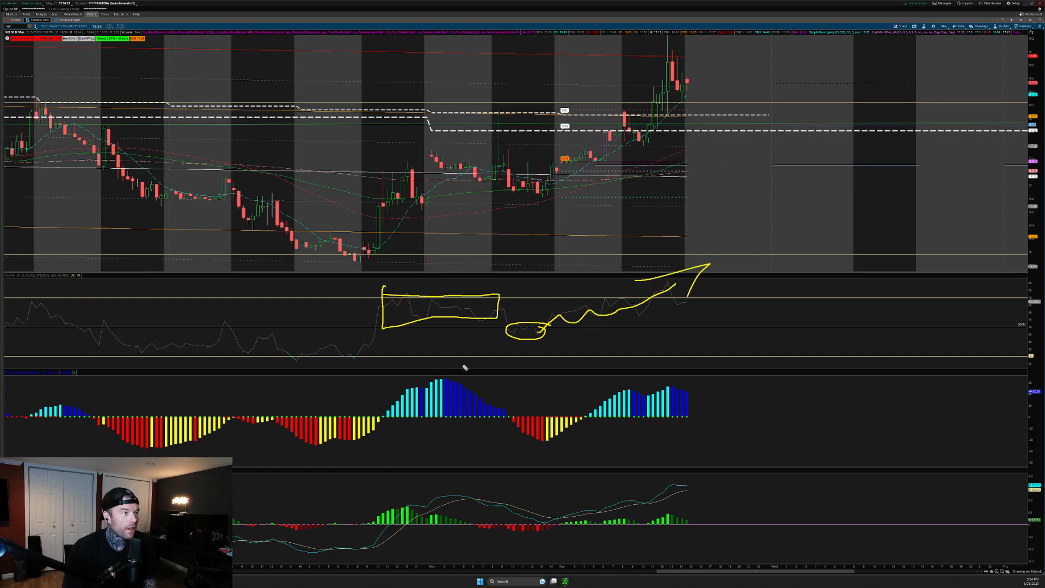
- Box the earlier squeeze momentum peak and project the squeeze rising again
drag(374, 364, 506, 453)
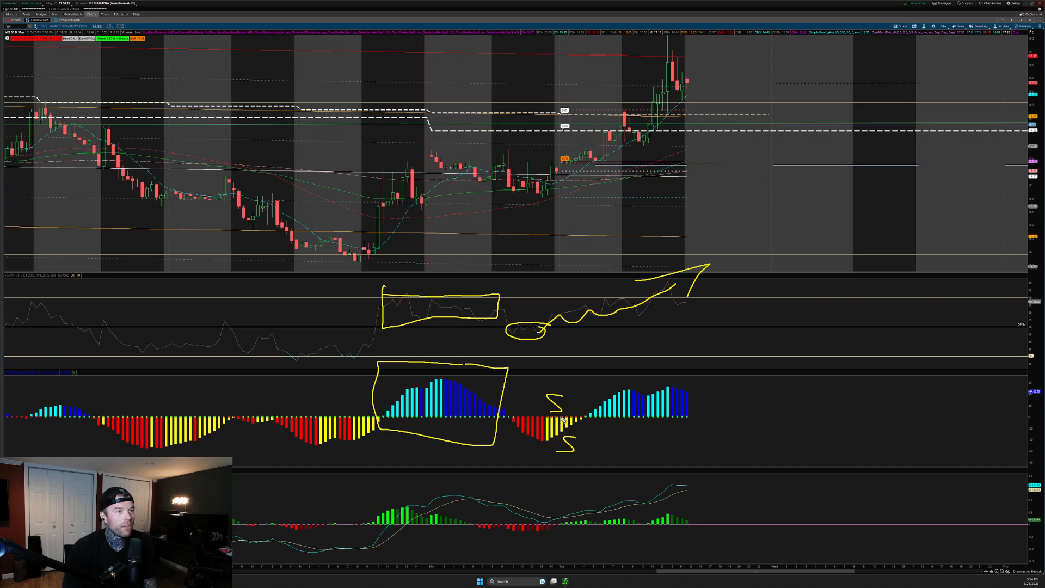
drag(563, 417, 693, 343)
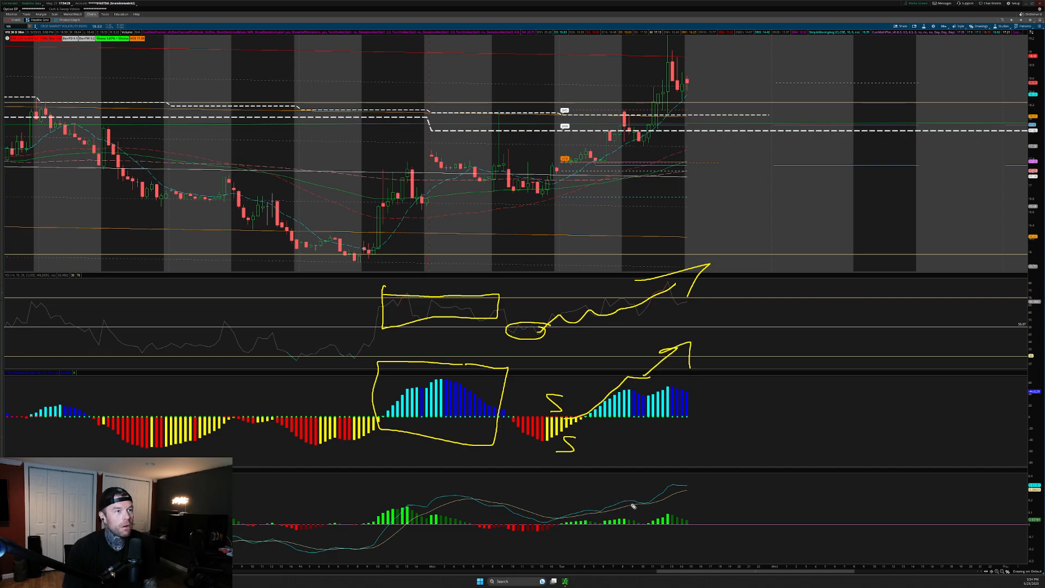